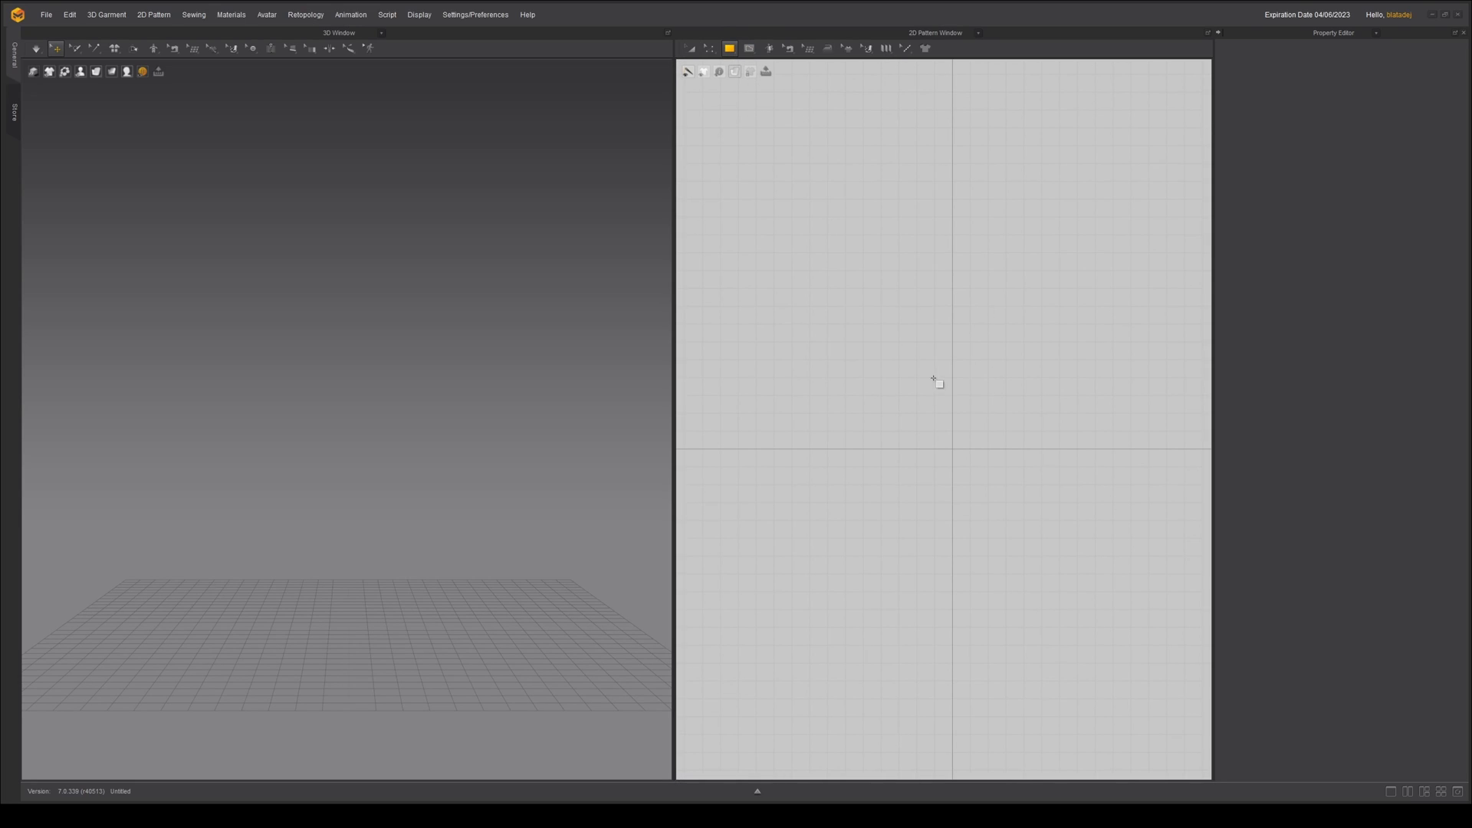
# Step: Draw a square pattern panel for the bag front and select it
pyautogui.moveTo(944, 392); pyautogui.dragTo(987, 463)
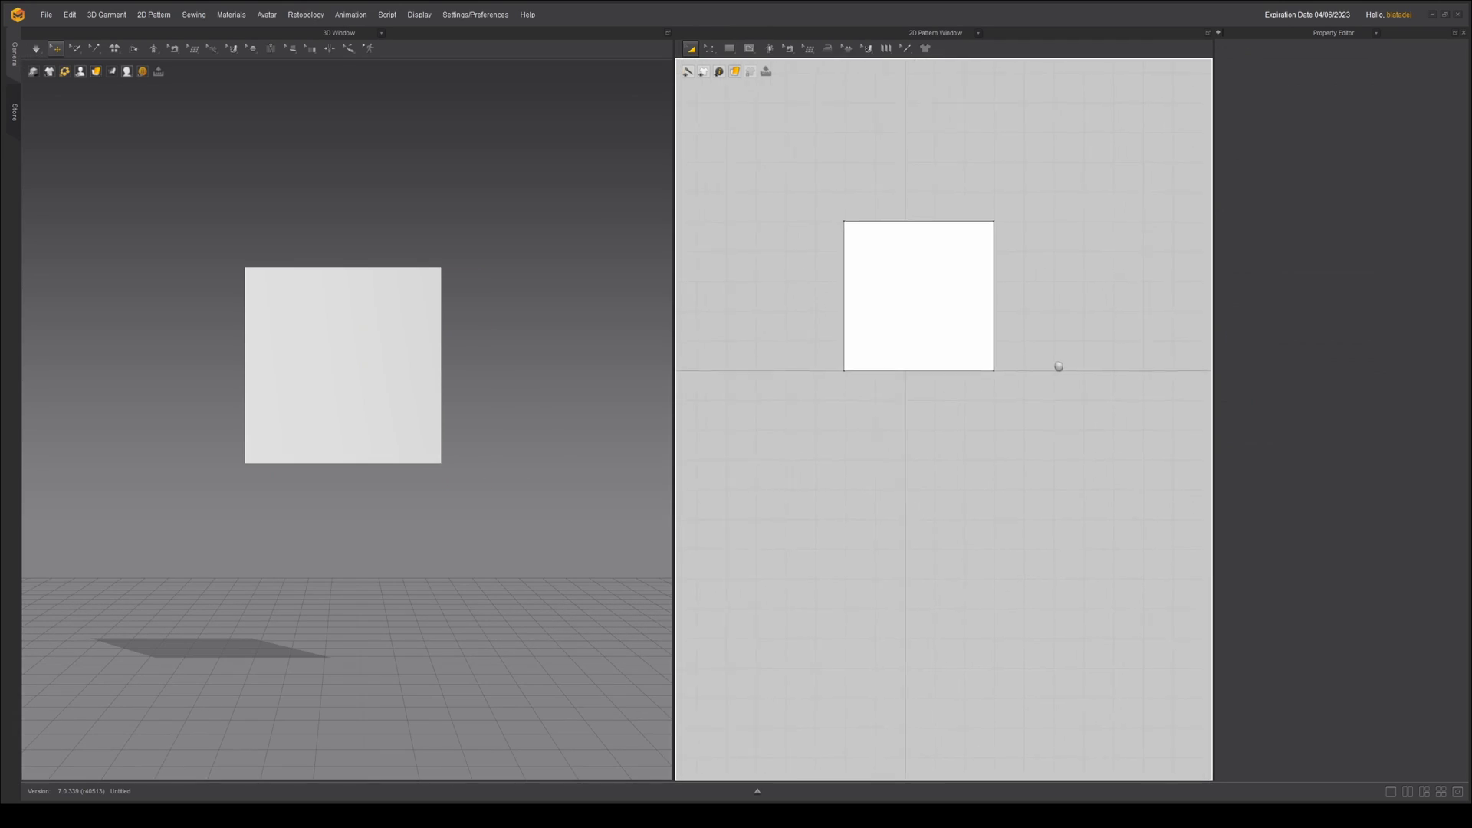
pyautogui.moveTo(991, 392)
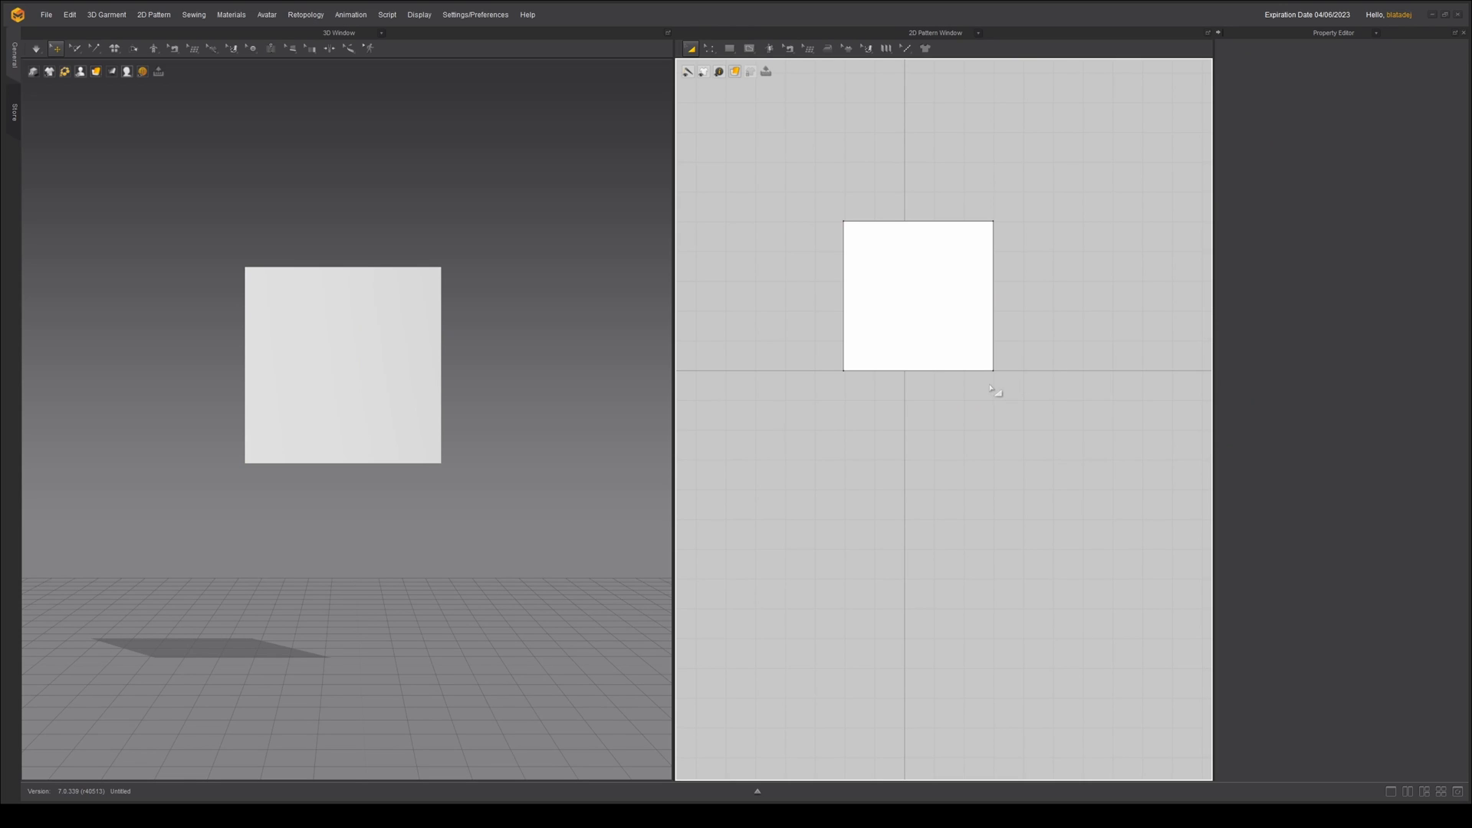
pyautogui.click(934, 356)
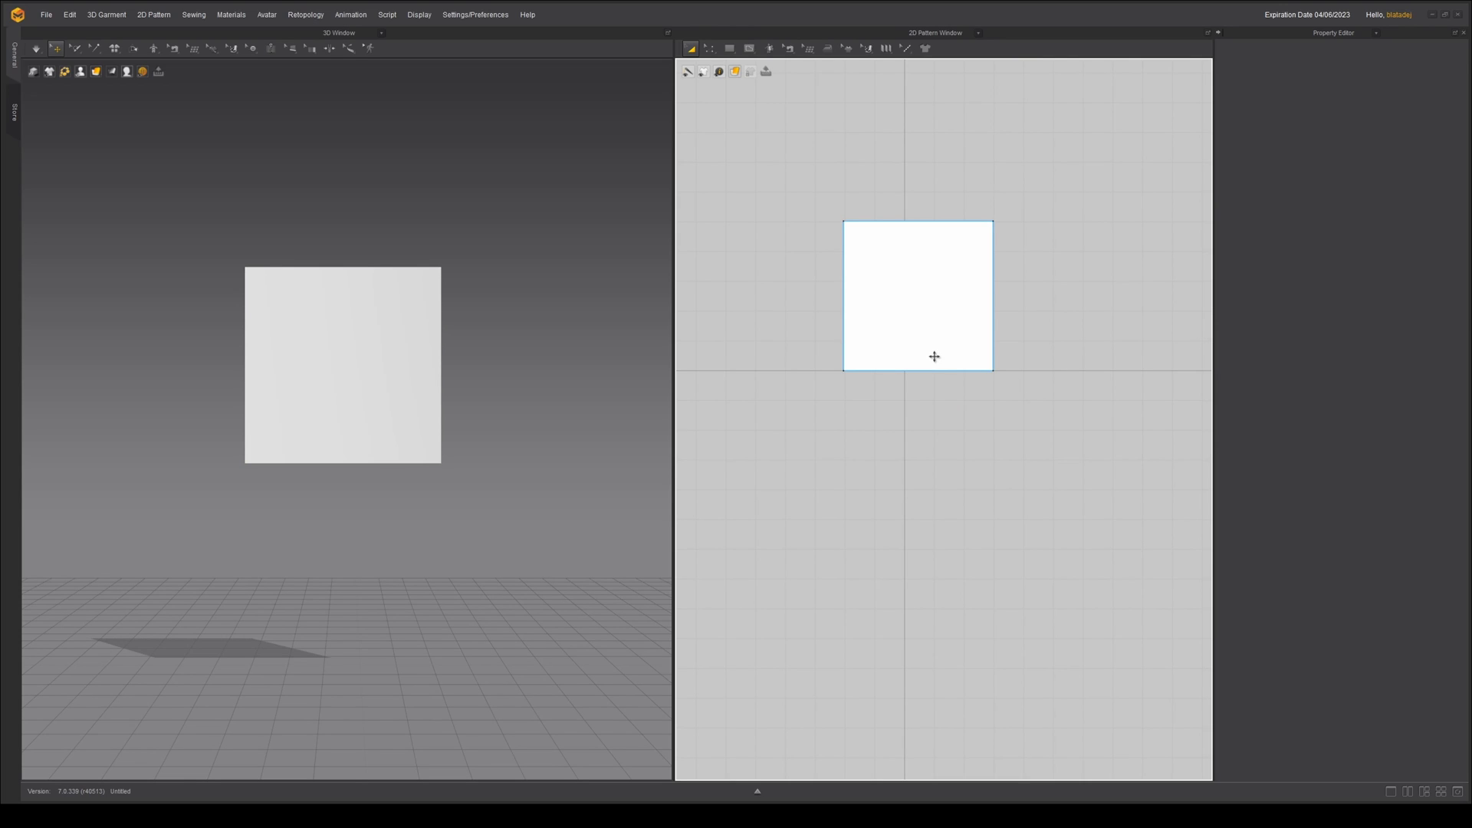
pyautogui.moveTo(914, 339)
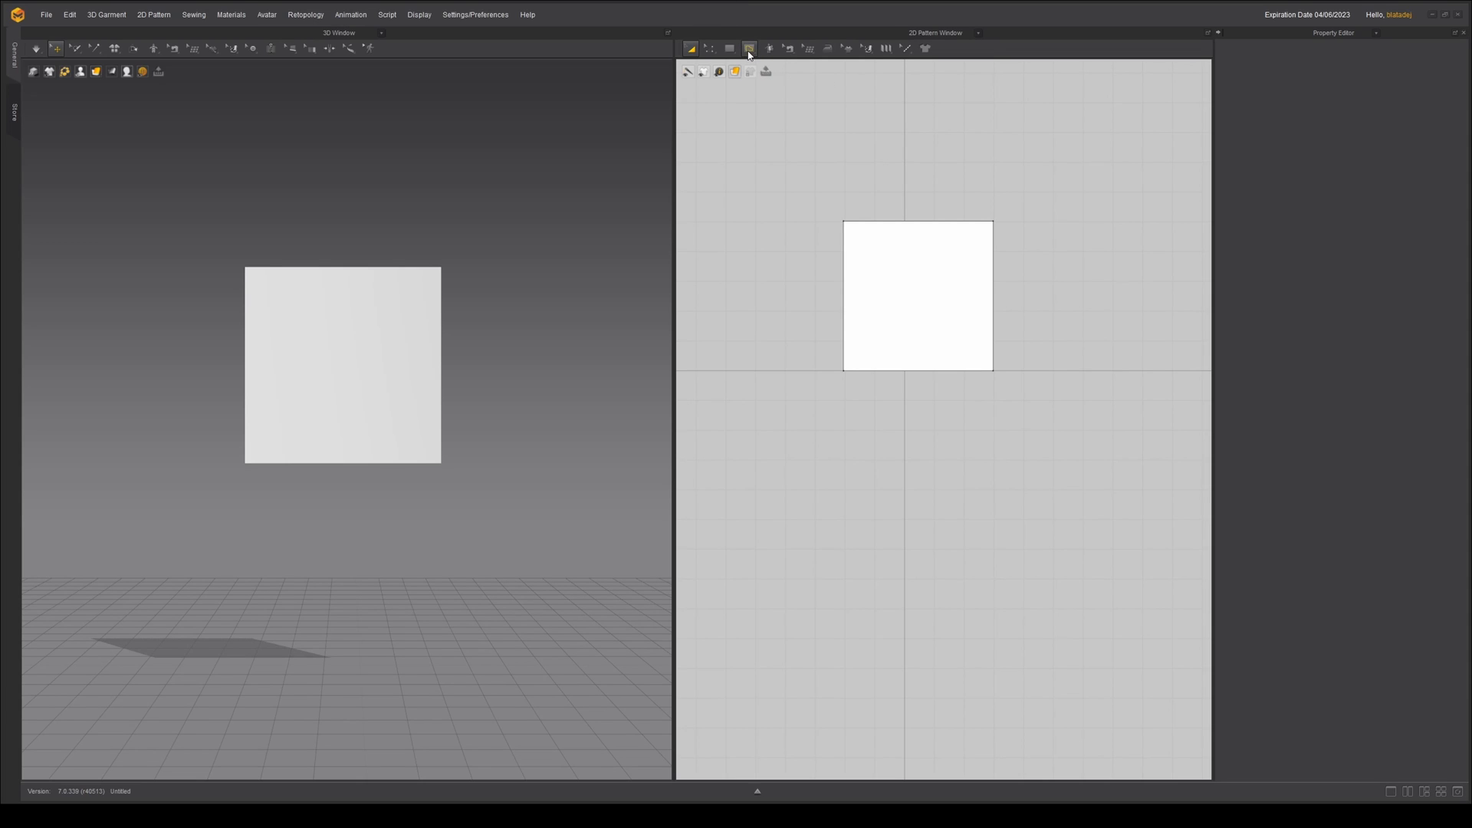
# Step: Add side and bottom strips, place the bottom strip below the square and rotate it flat
pyautogui.click(751, 48)
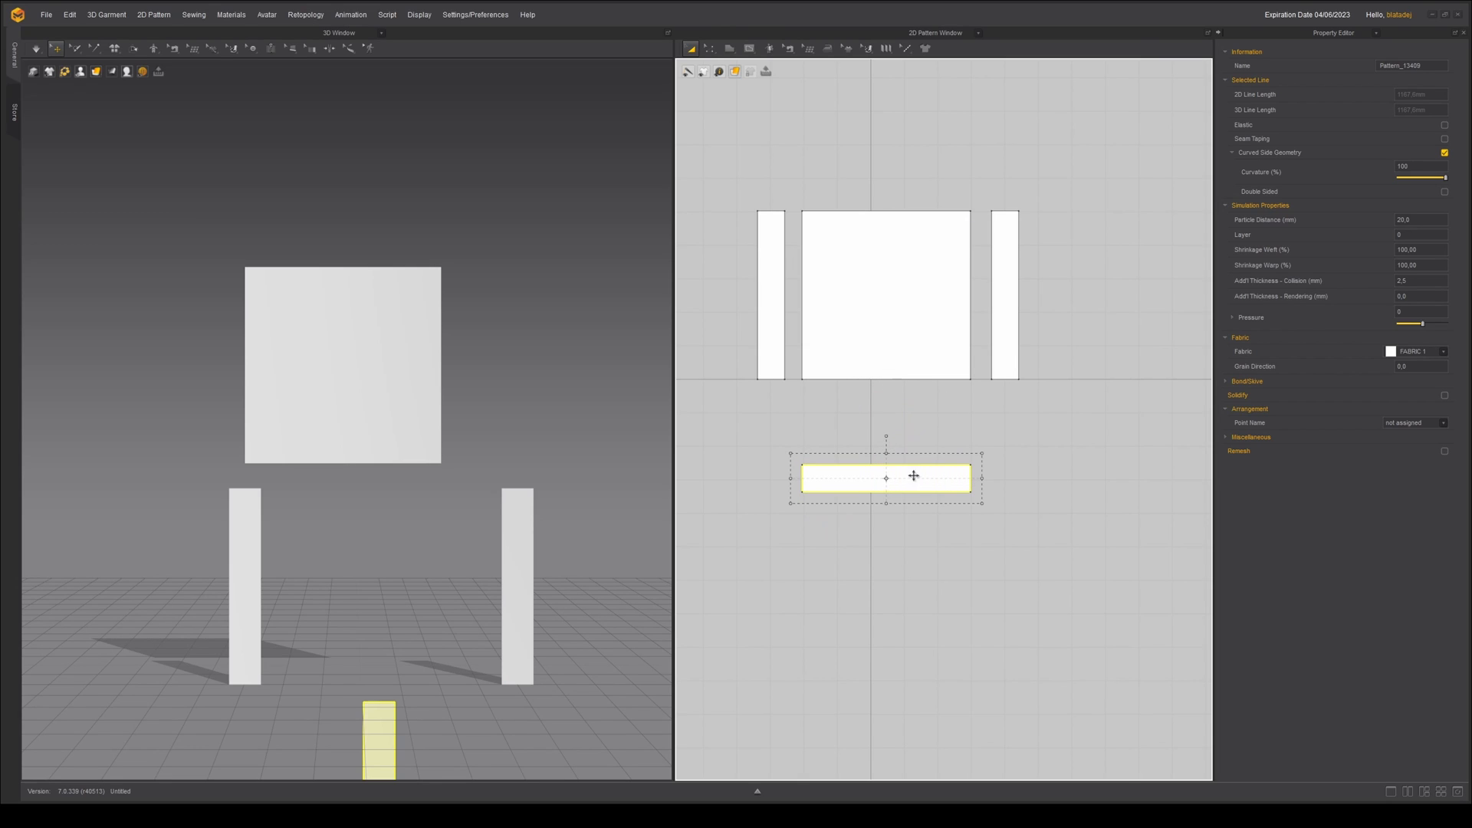
pyautogui.moveTo(913, 476); pyautogui.dragTo(910, 412)
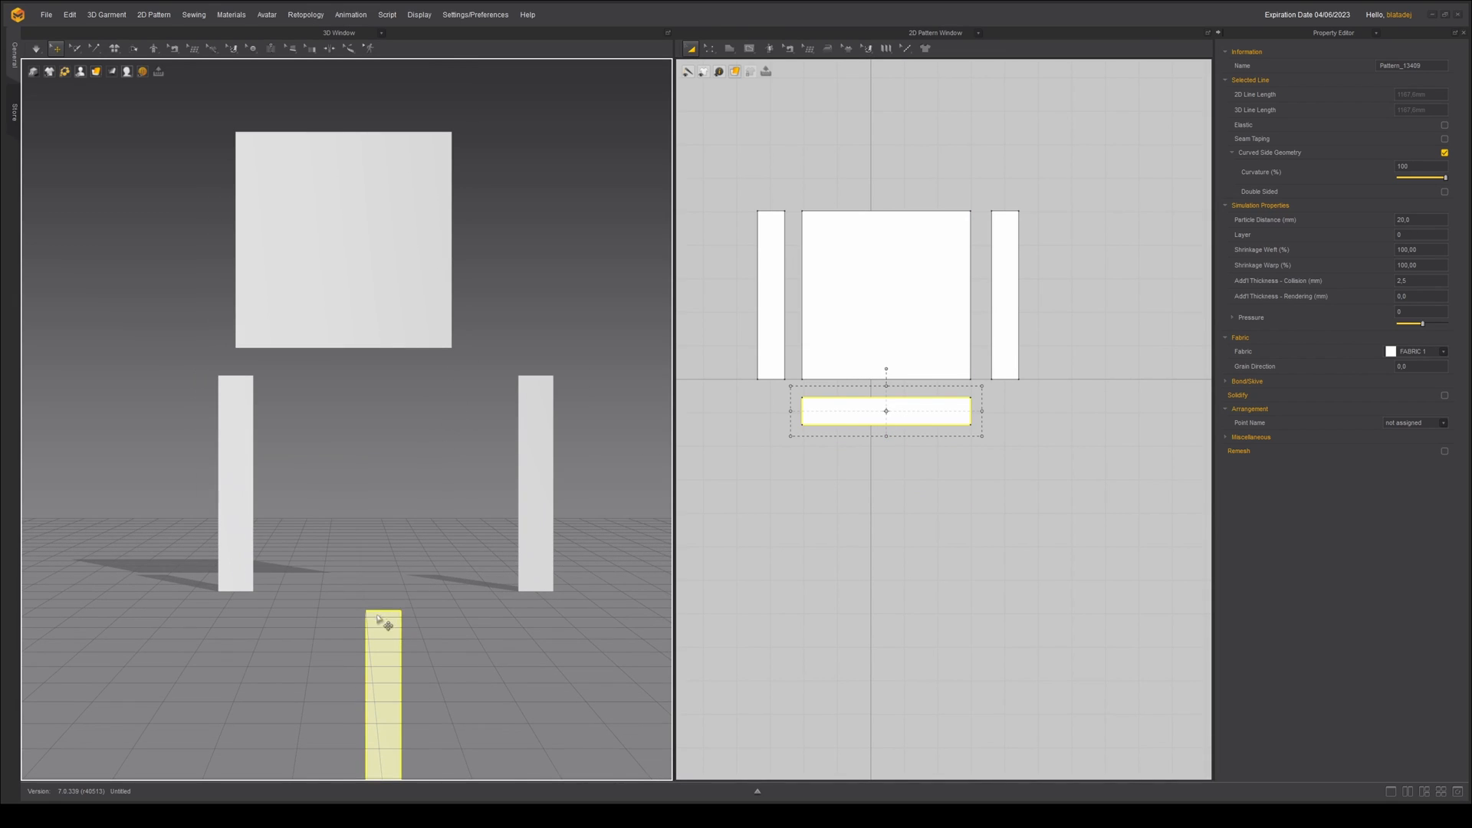
pyautogui.moveTo(385, 624); pyautogui.dragTo(375, 615)
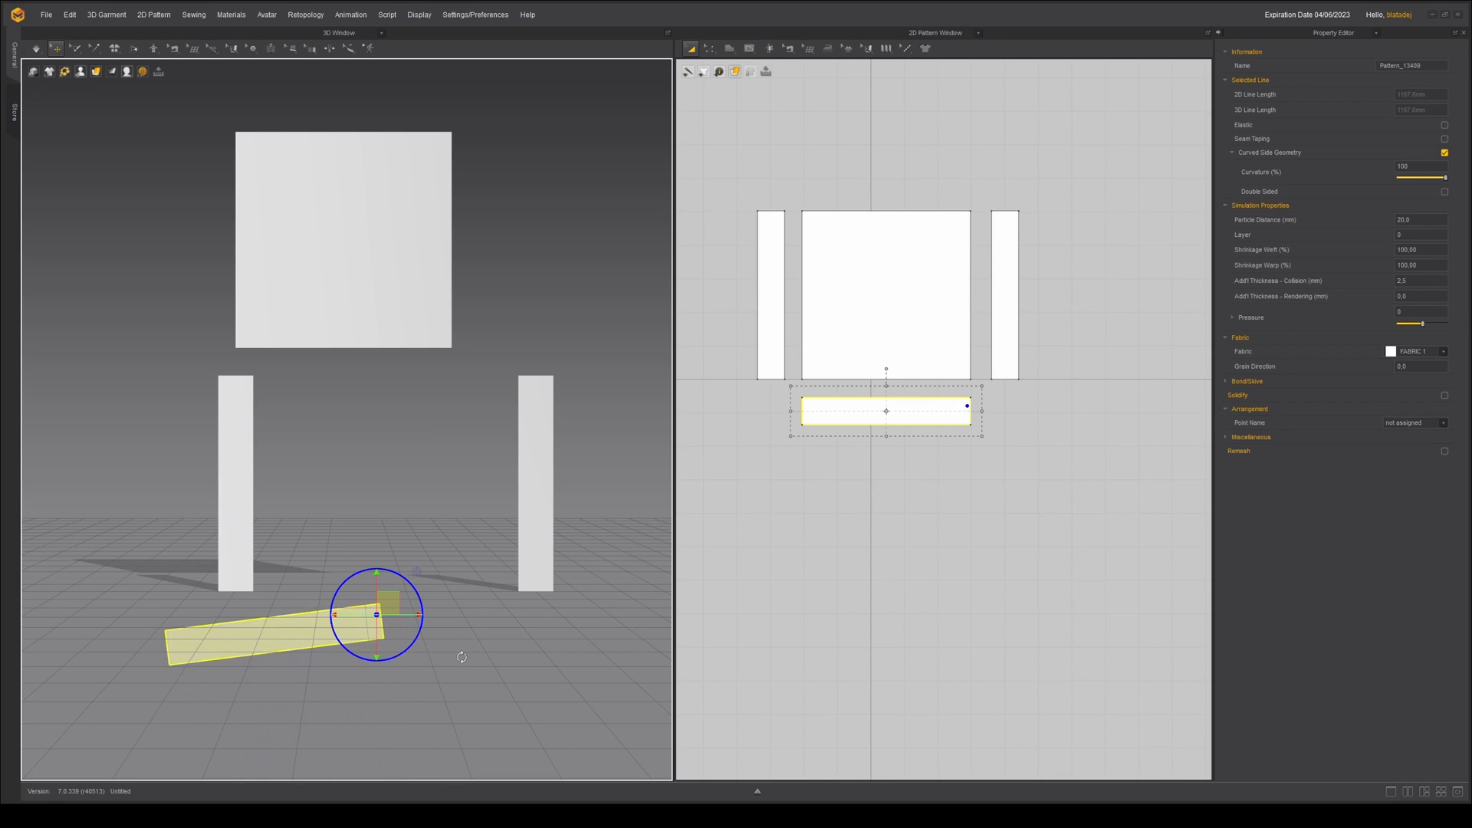
pyautogui.moveTo(413, 587); pyautogui.dragTo(412, 600)
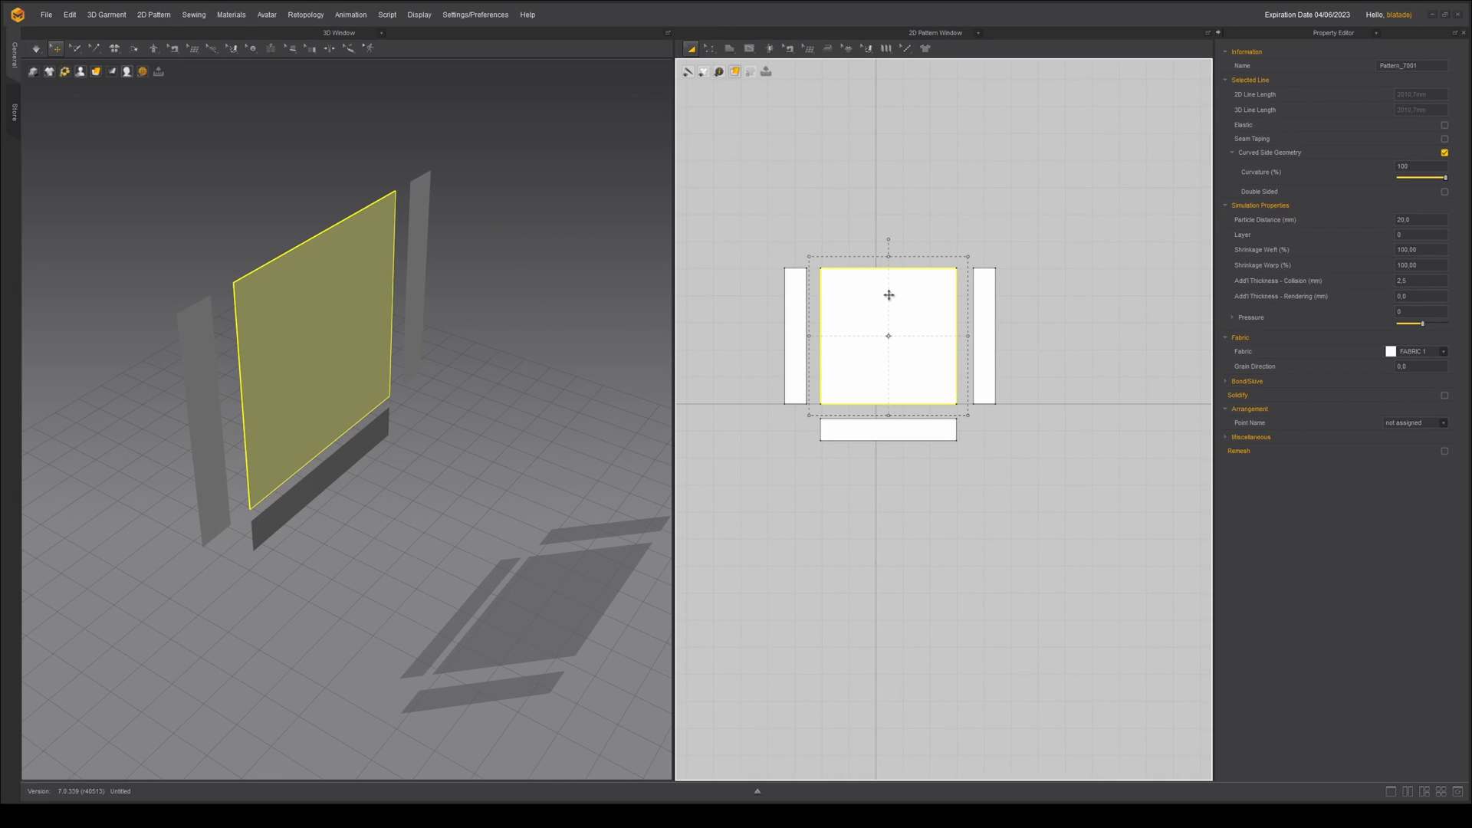
pyautogui.moveTo(954, 284)
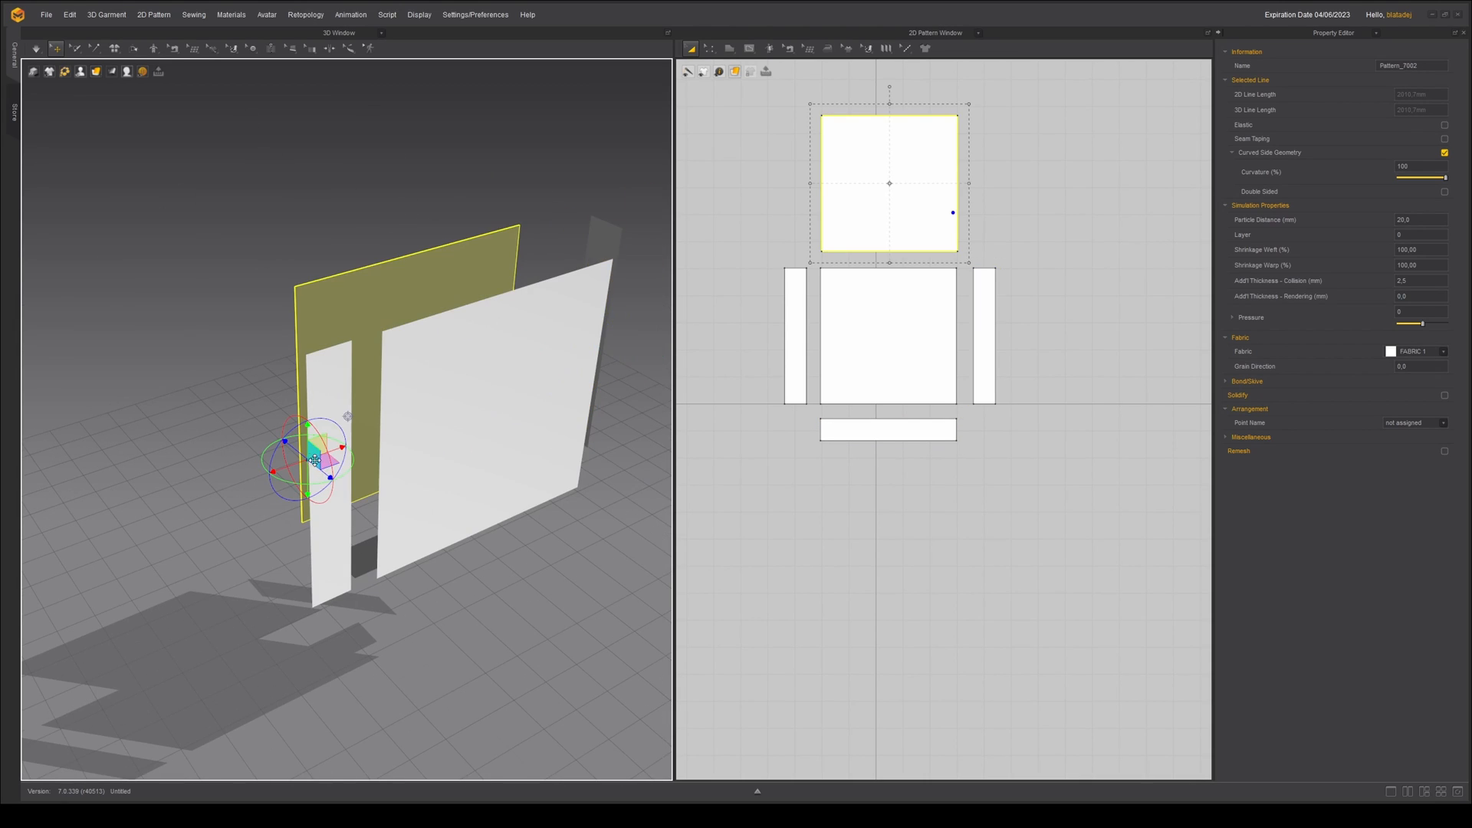
# Step: Duplicate the square panel and stand the copy behind the front as the bag's back
pyautogui.click(793, 336)
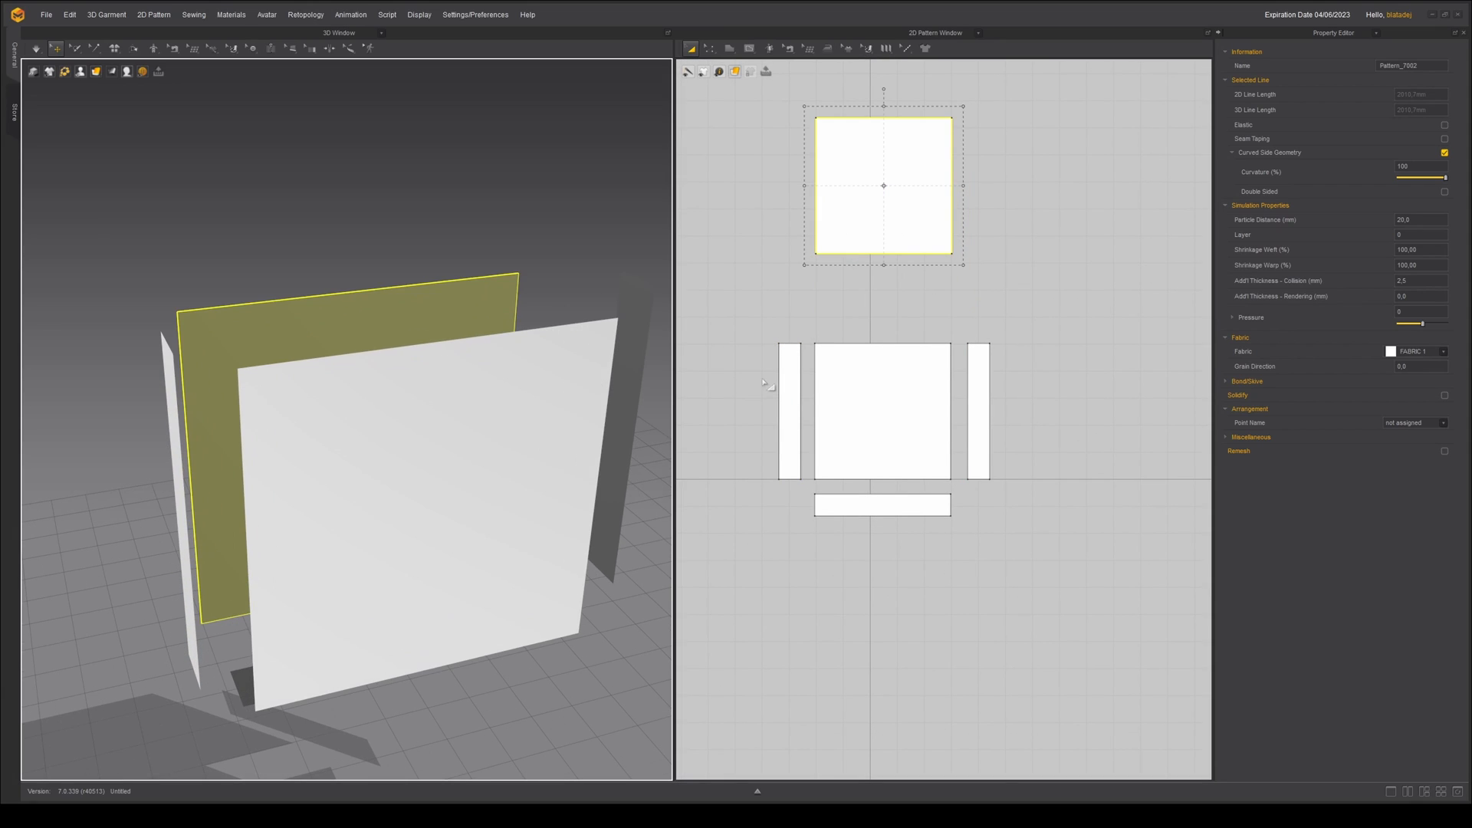
# Step: Draw a thin strip above the front square for the top edge and select it
pyautogui.click(790, 412)
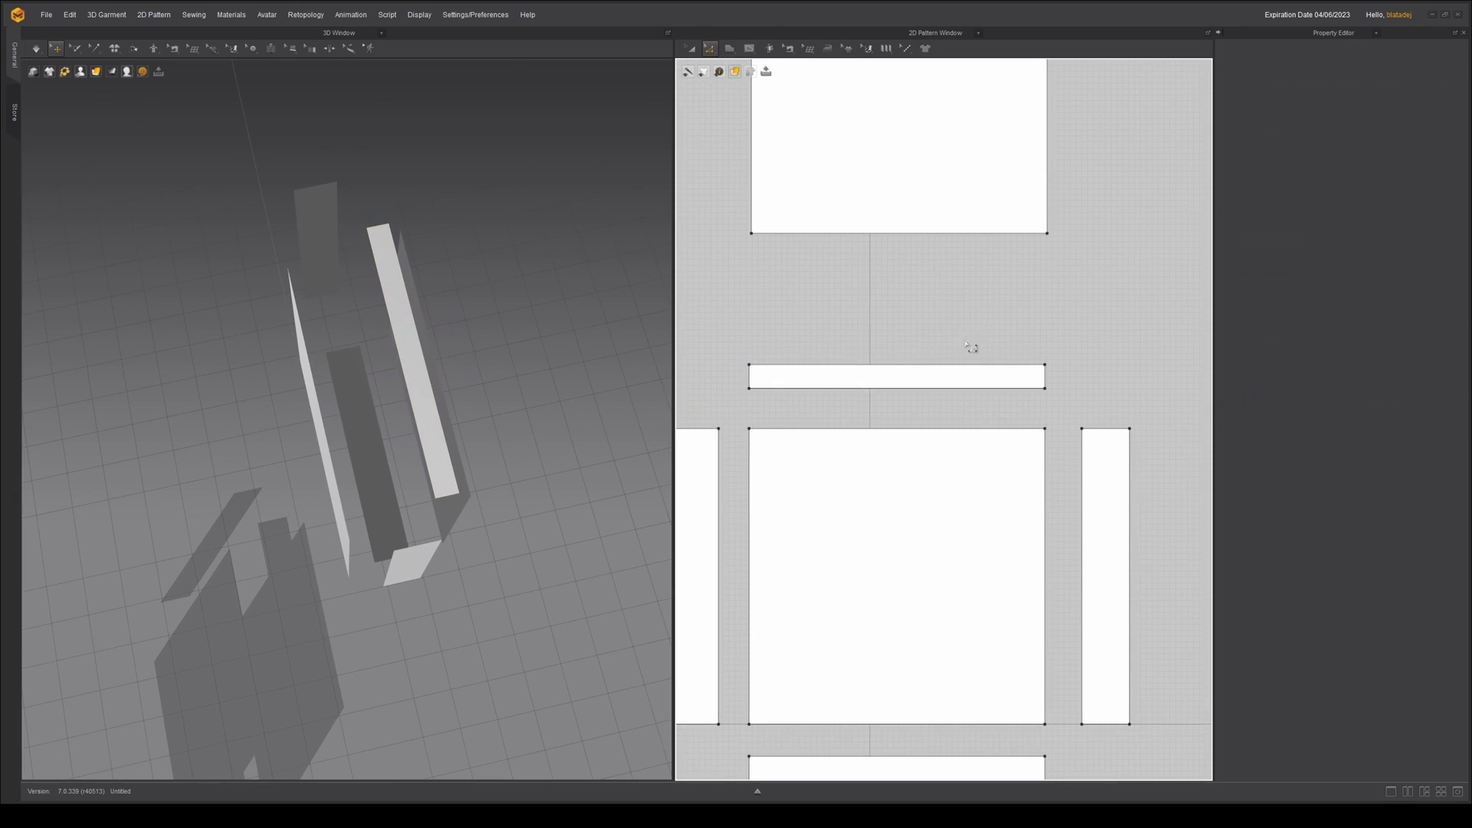
pyautogui.click(895, 383)
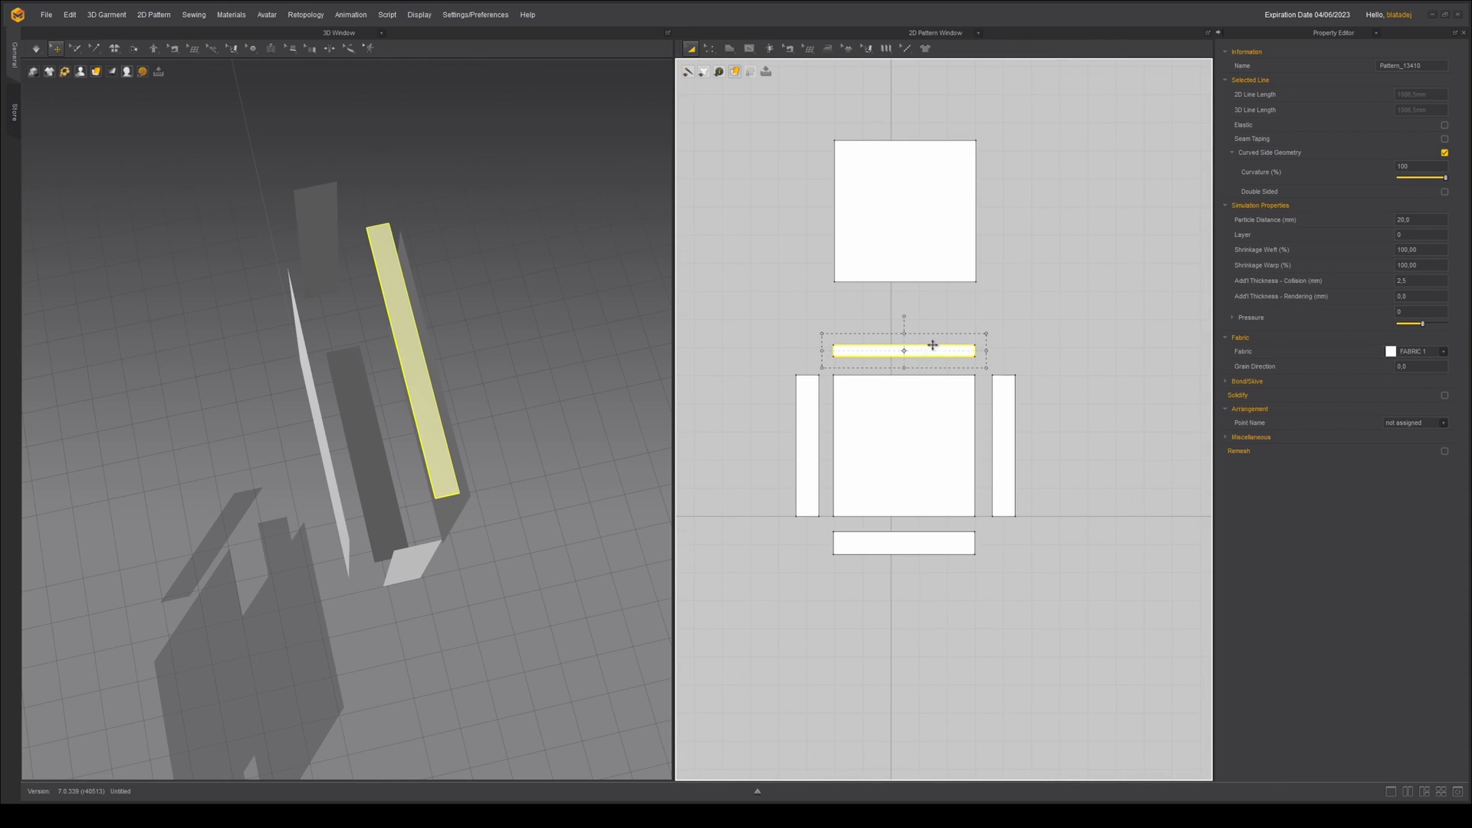
pyautogui.moveTo(963, 340)
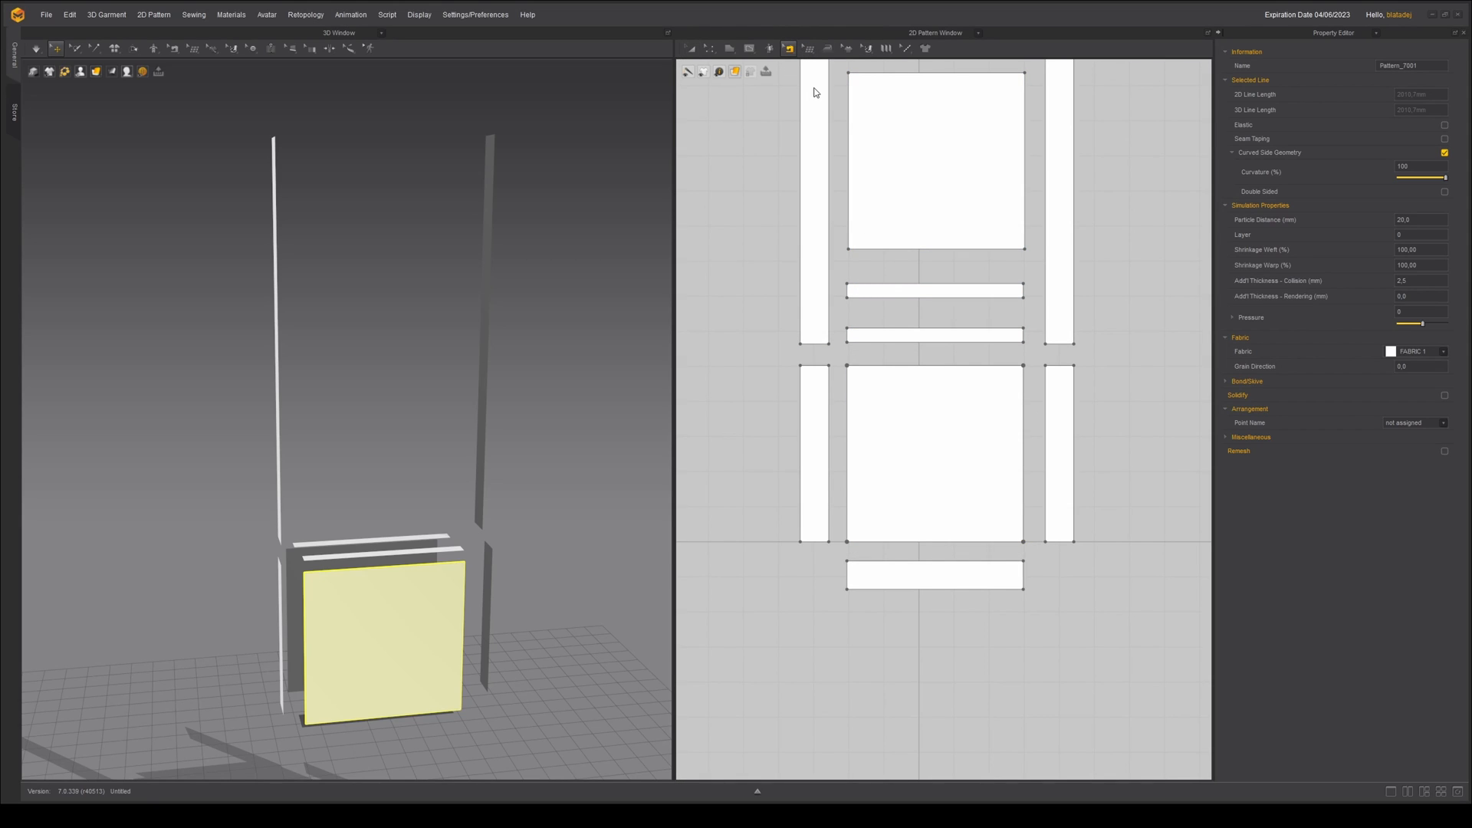
pyautogui.moveTo(813, 97)
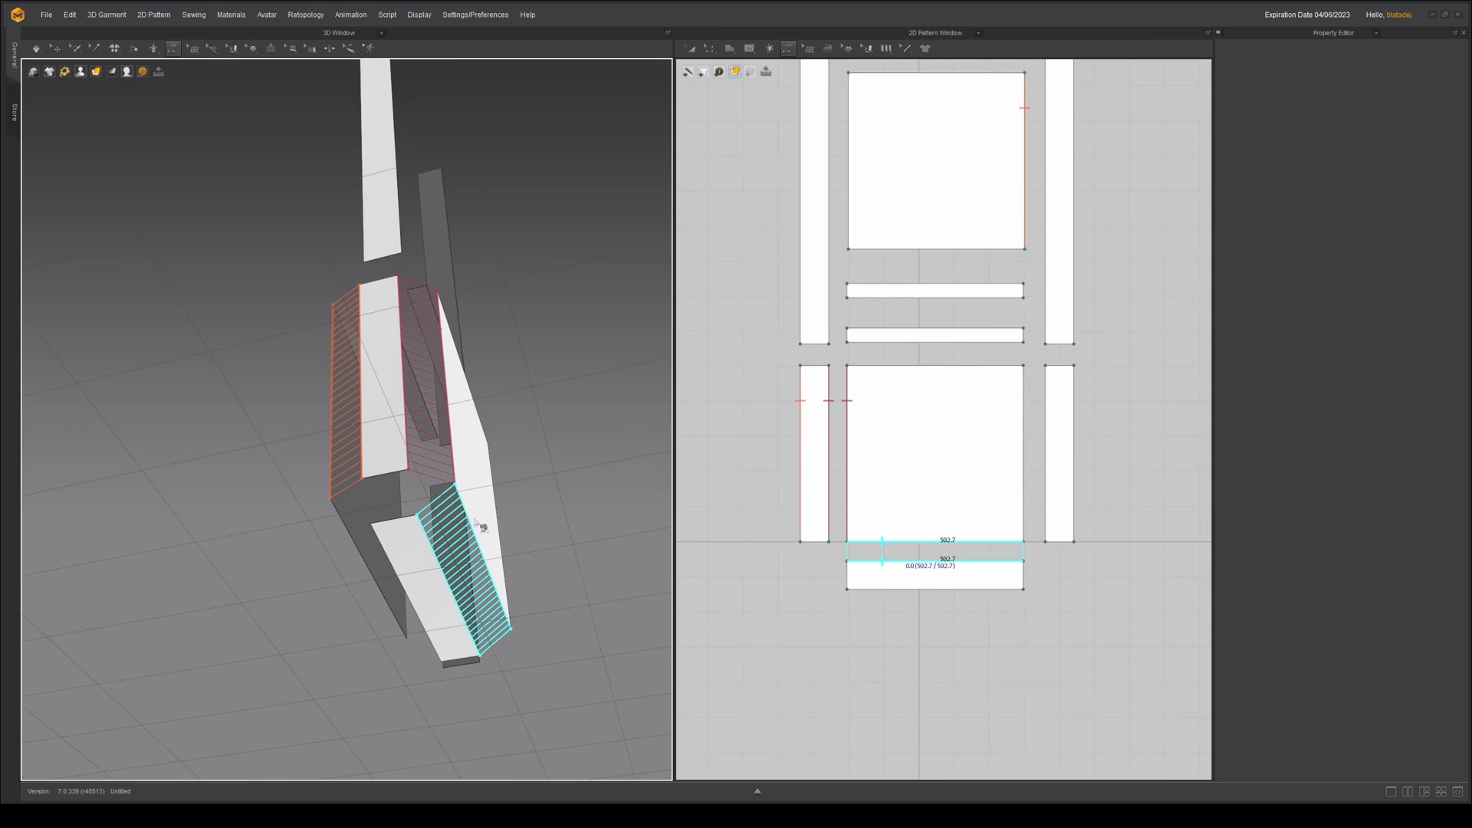
pyautogui.moveTo(475, 509)
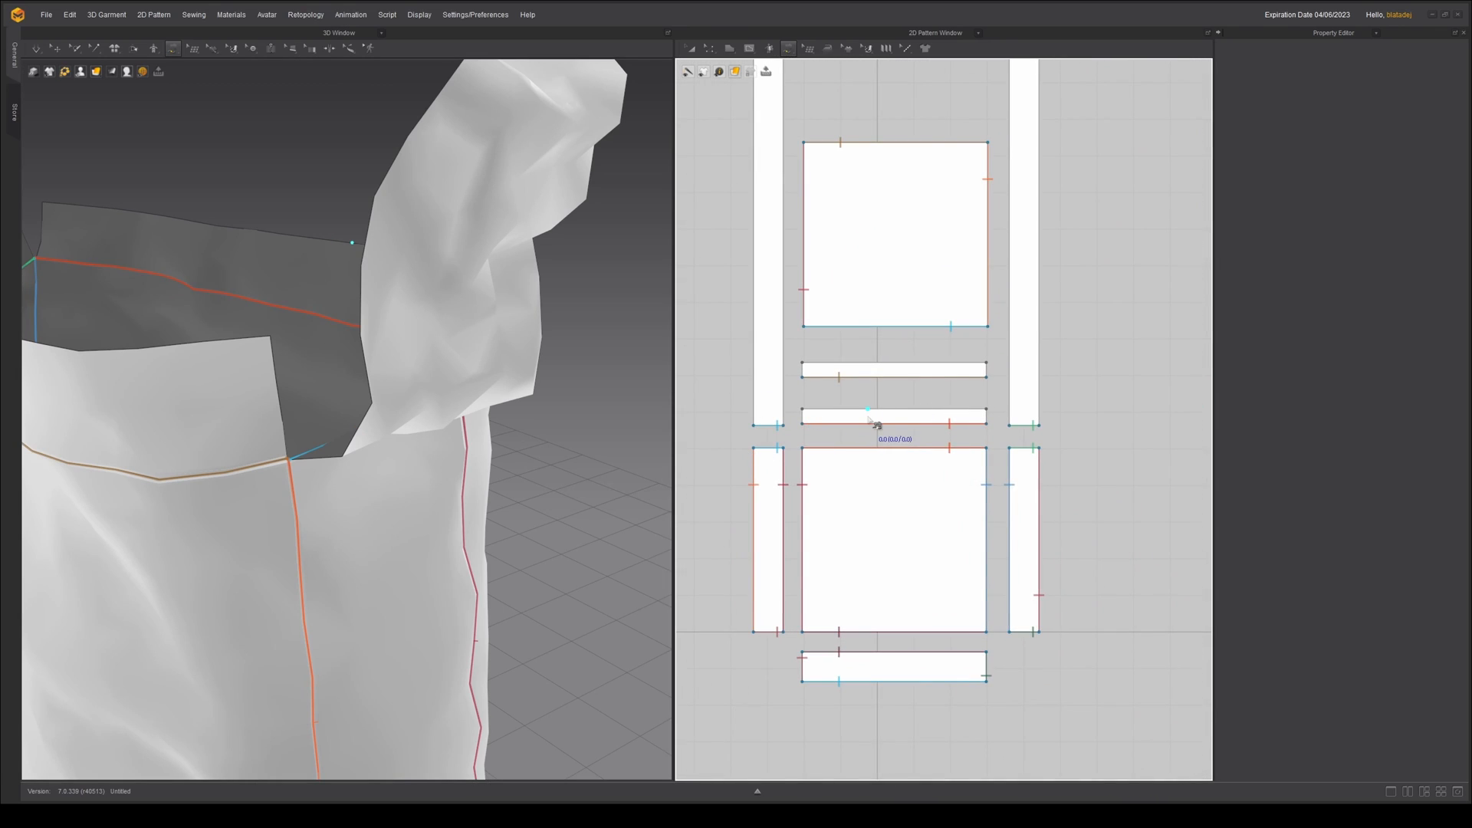
pyautogui.moveTo(973, 489)
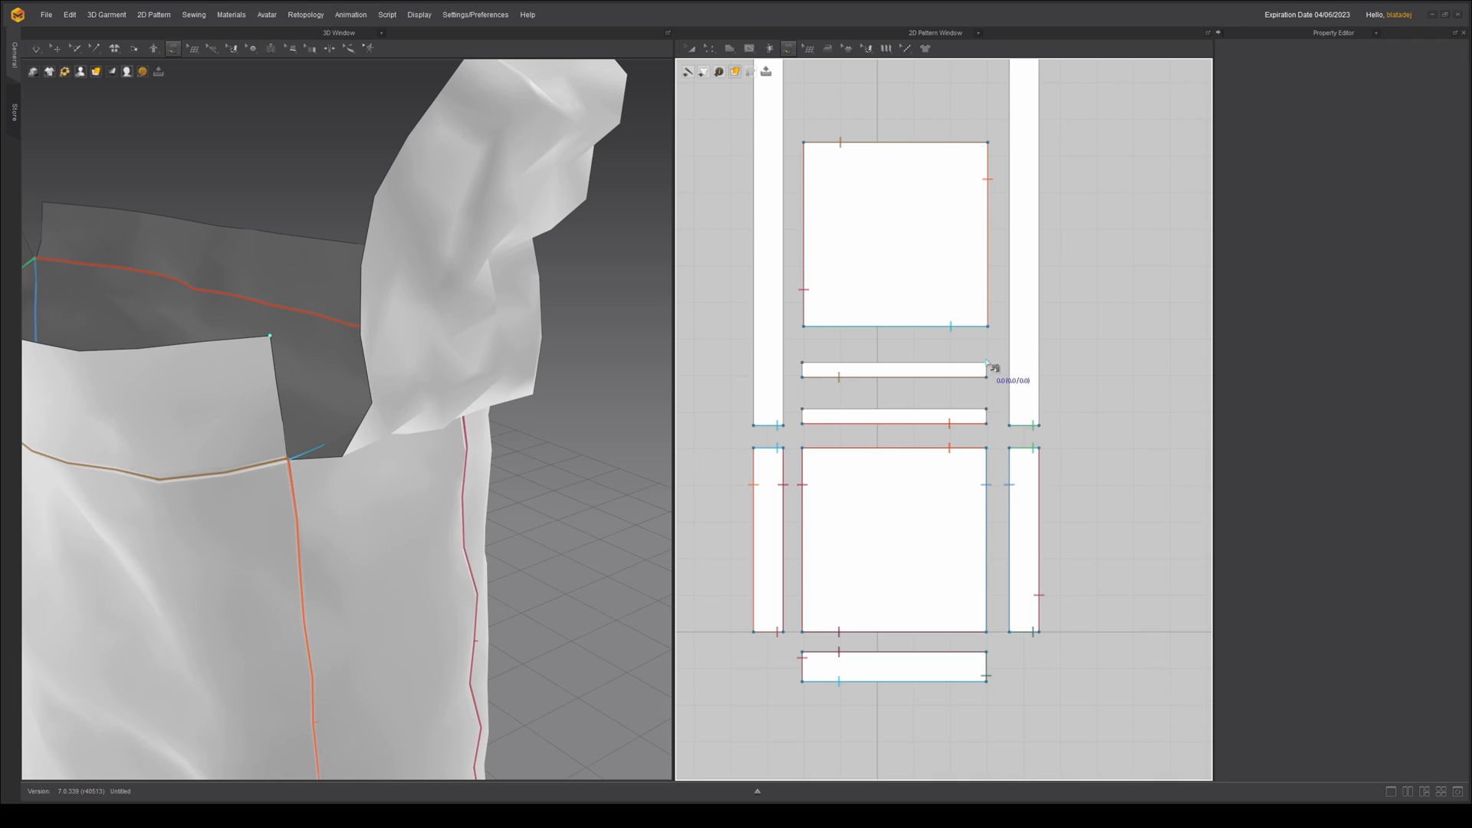
pyautogui.moveTo(990, 388)
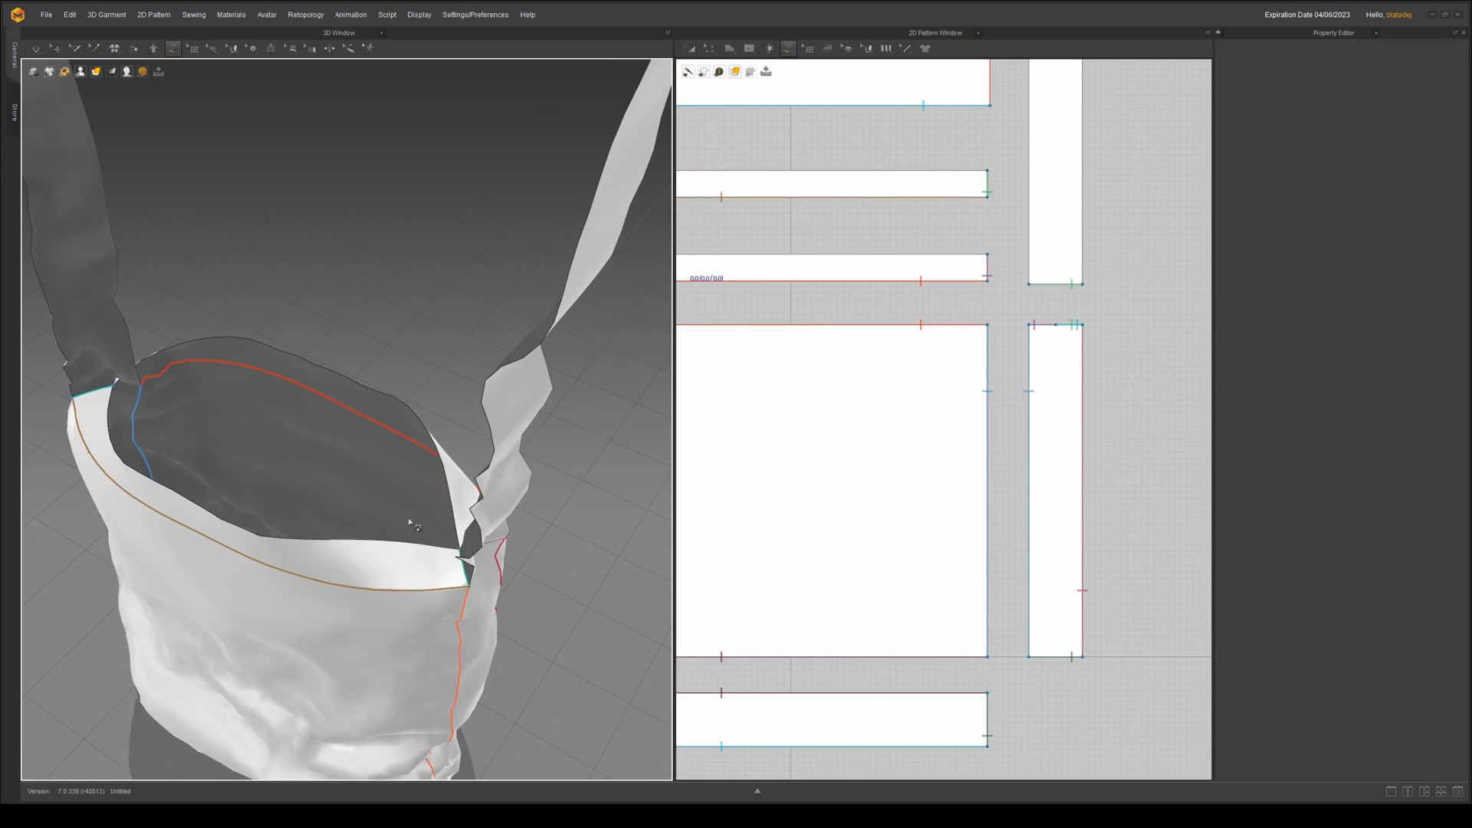
pyautogui.moveTo(408, 521); pyautogui.dragTo(374, 499)
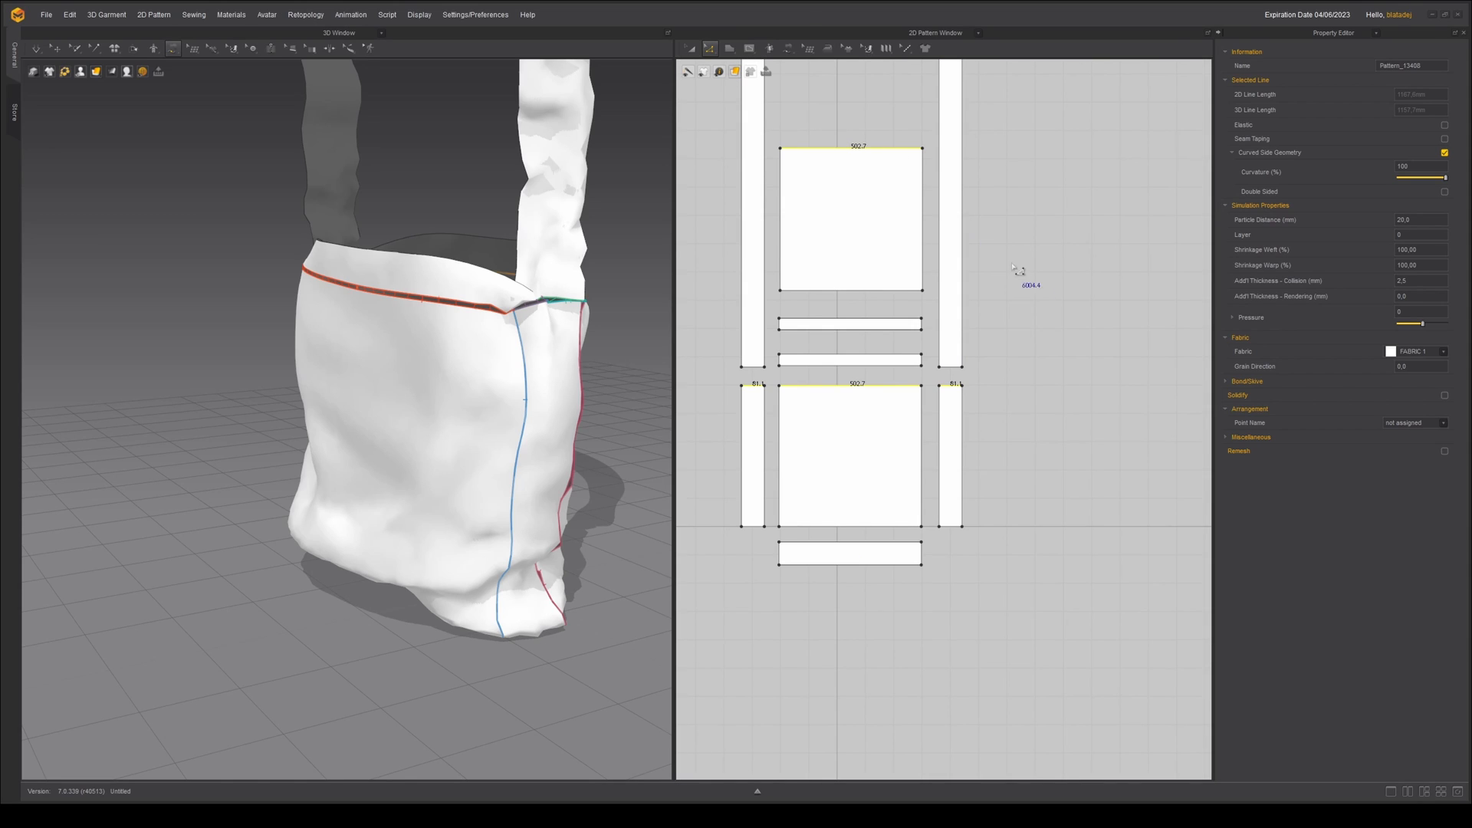
pyautogui.moveTo(861, 155)
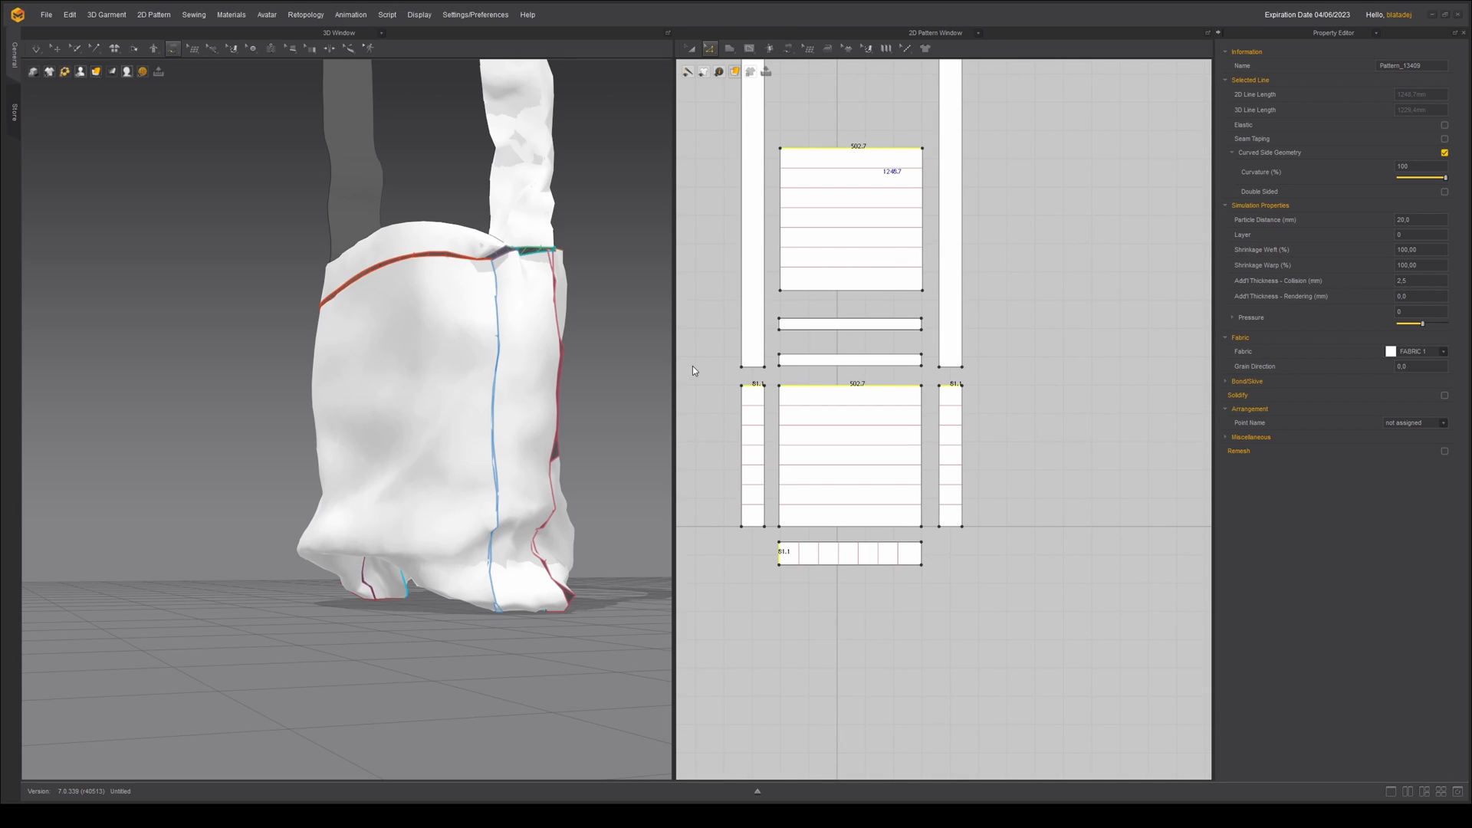
pyautogui.moveTo(767, 334)
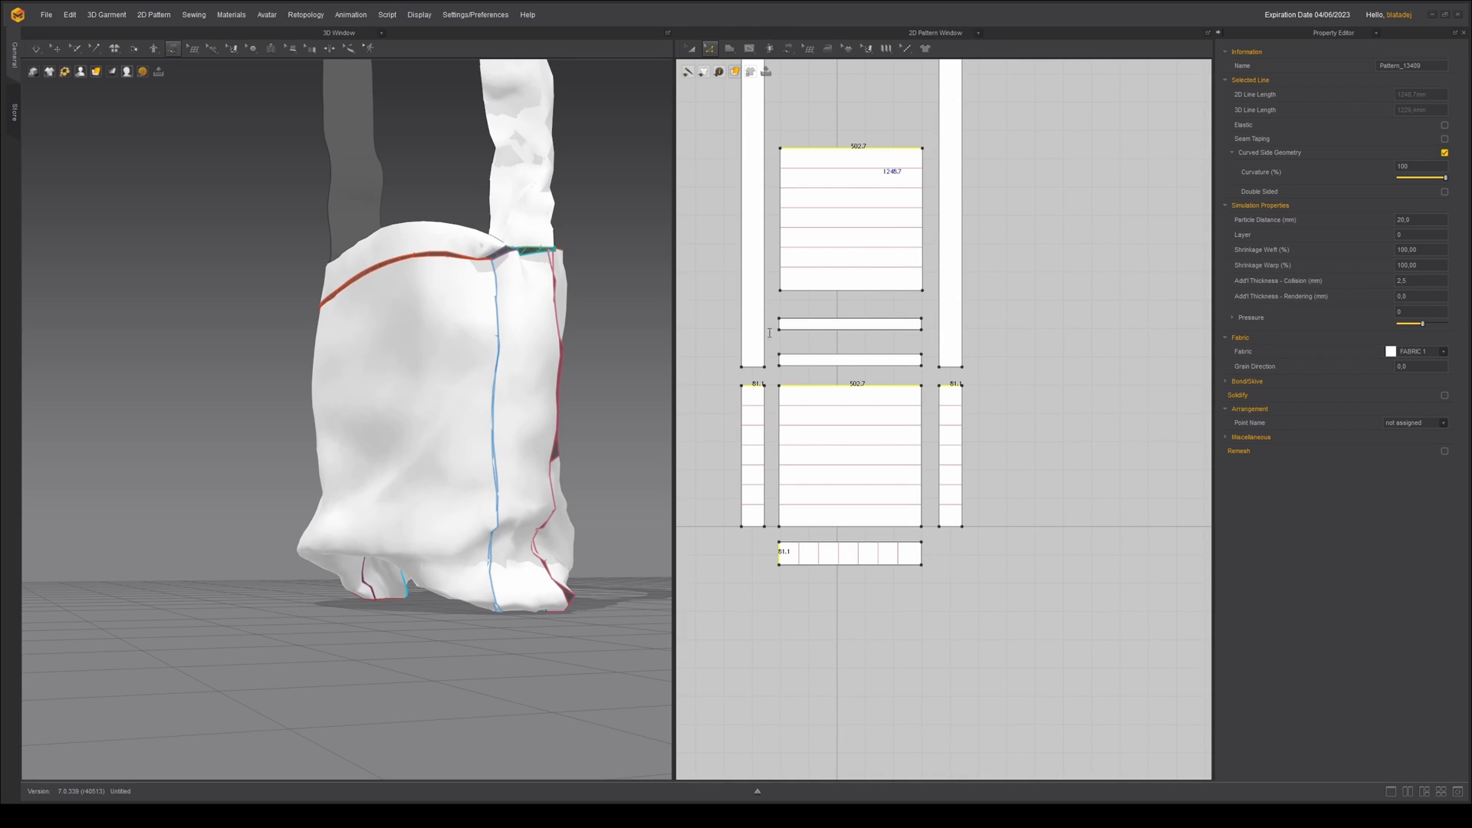
pyautogui.moveTo(681, 457)
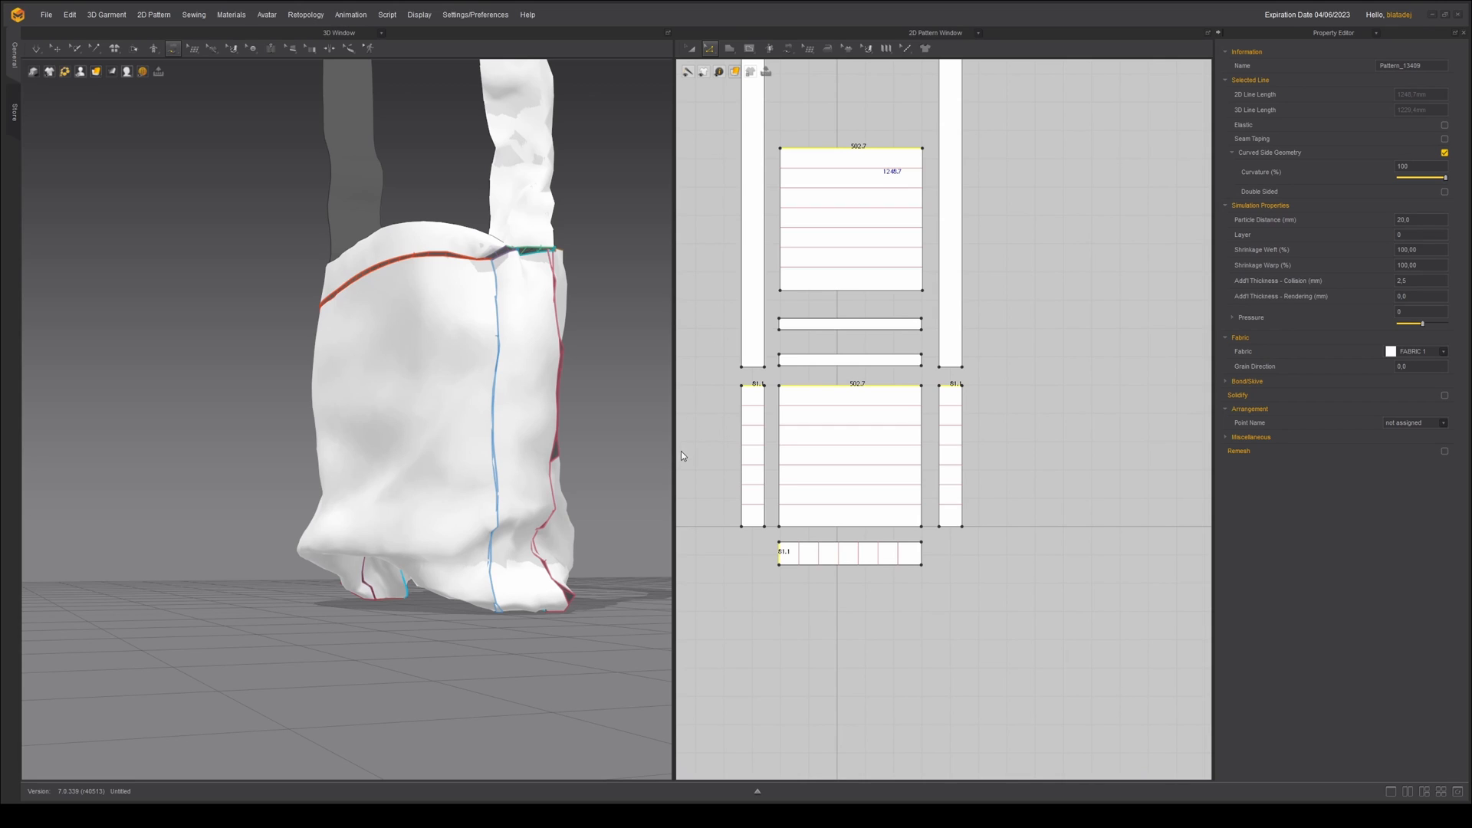
pyautogui.moveTo(695, 442)
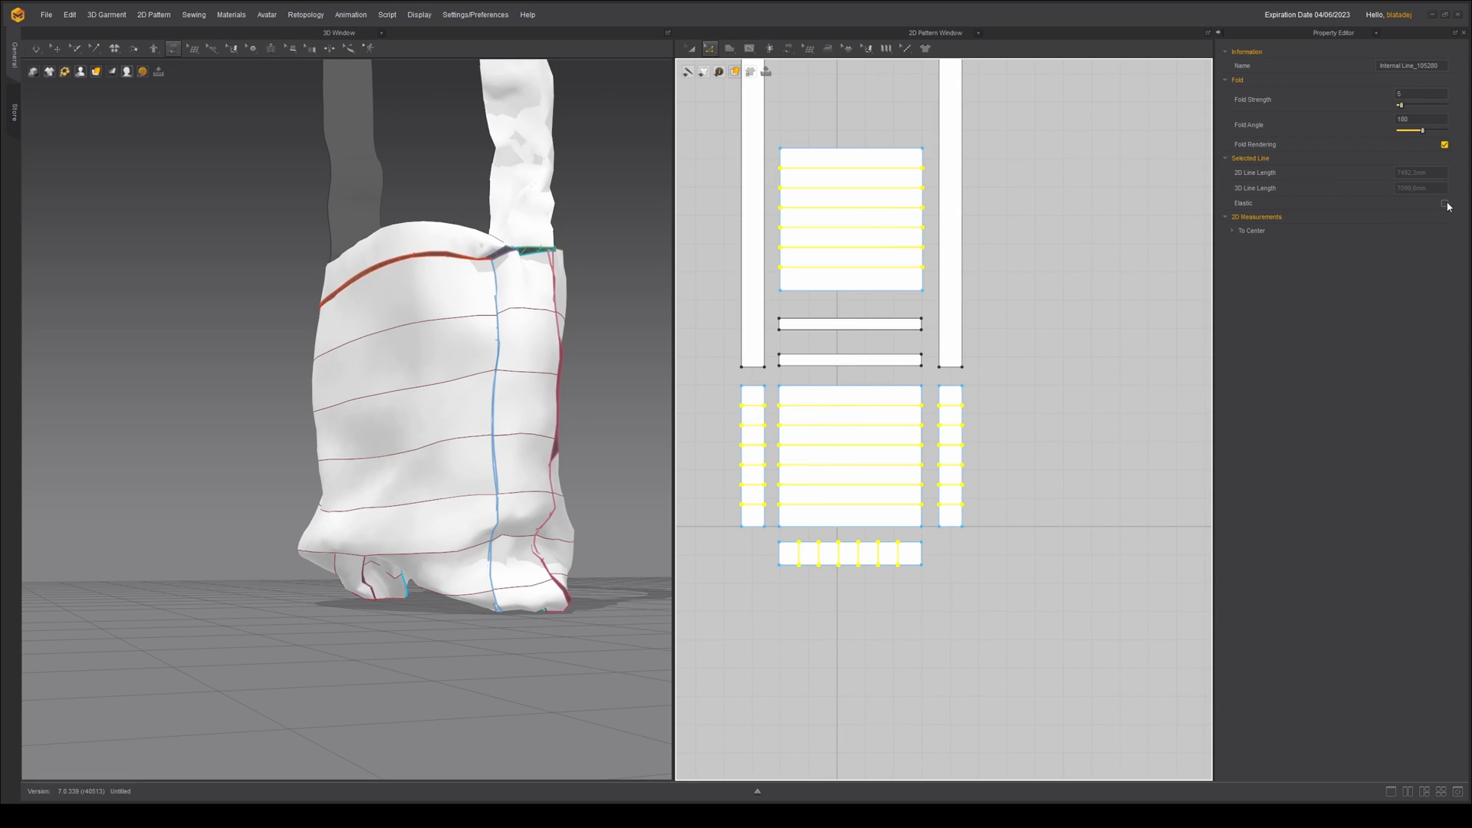
# Step: Enable Elastic on the selected horizontal internal lines in the Property Editor
pyautogui.click(1444, 203)
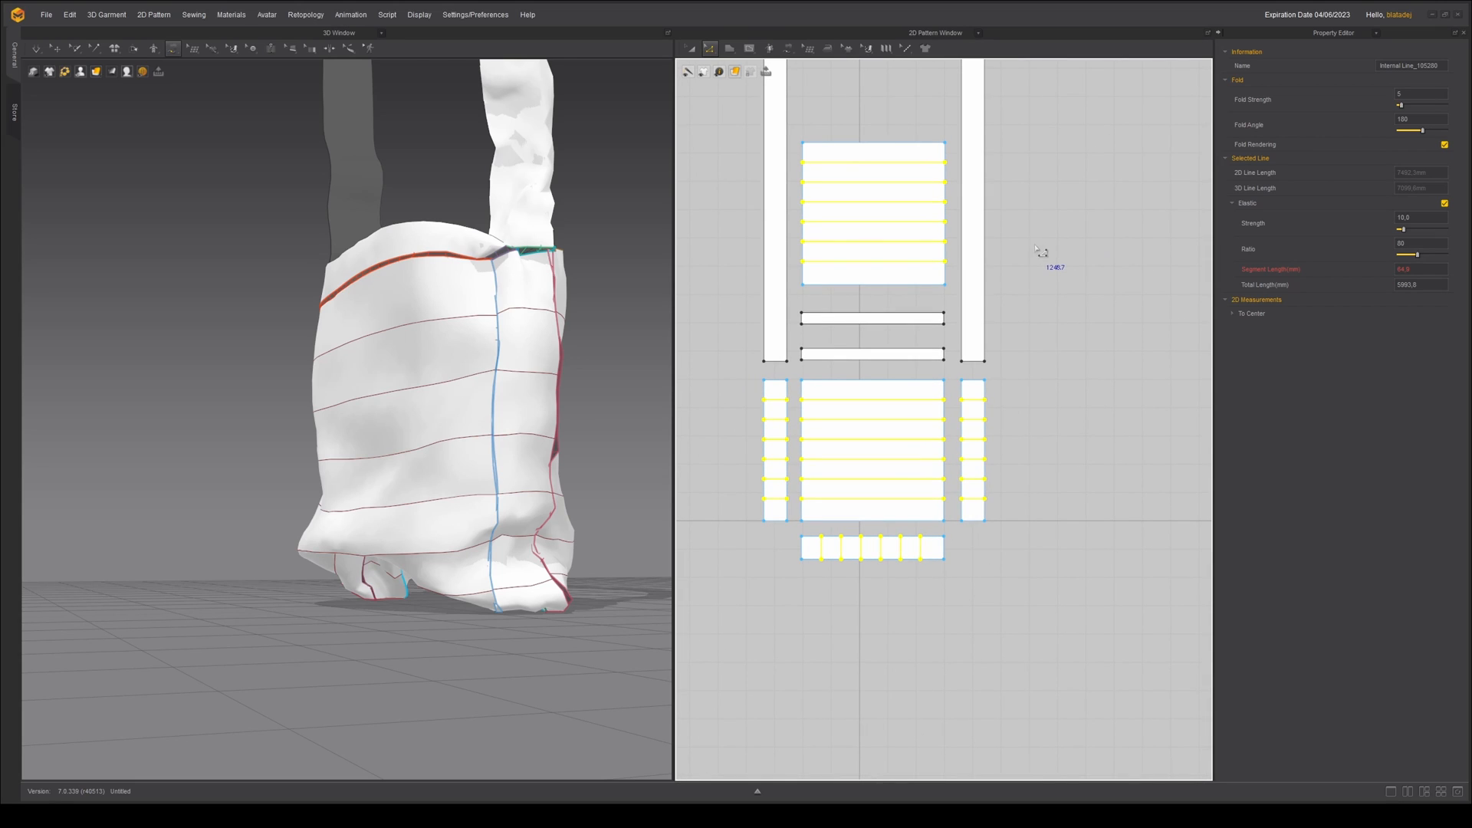
pyautogui.moveTo(1000, 263)
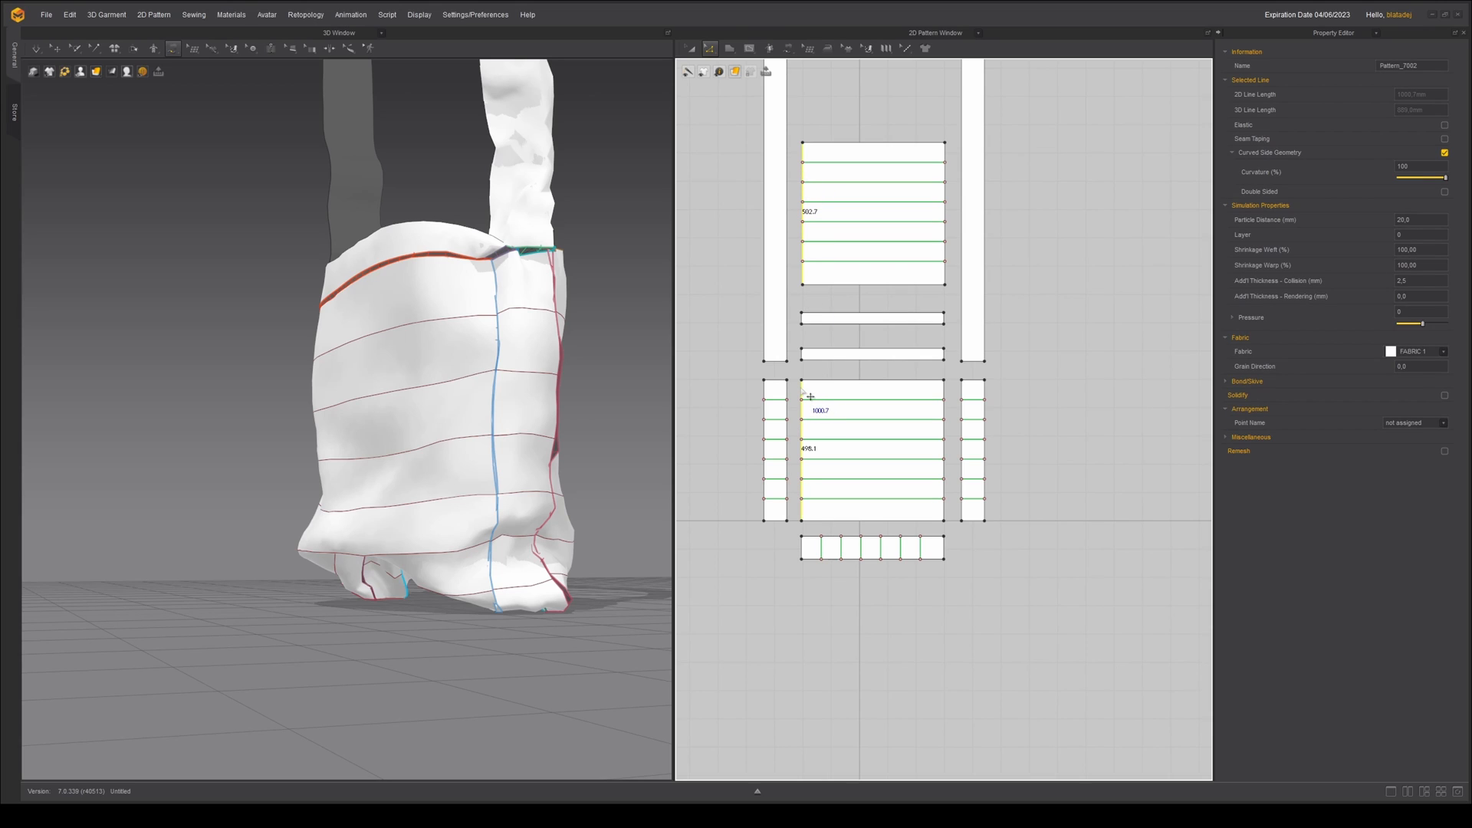
pyautogui.moveTo(808, 483)
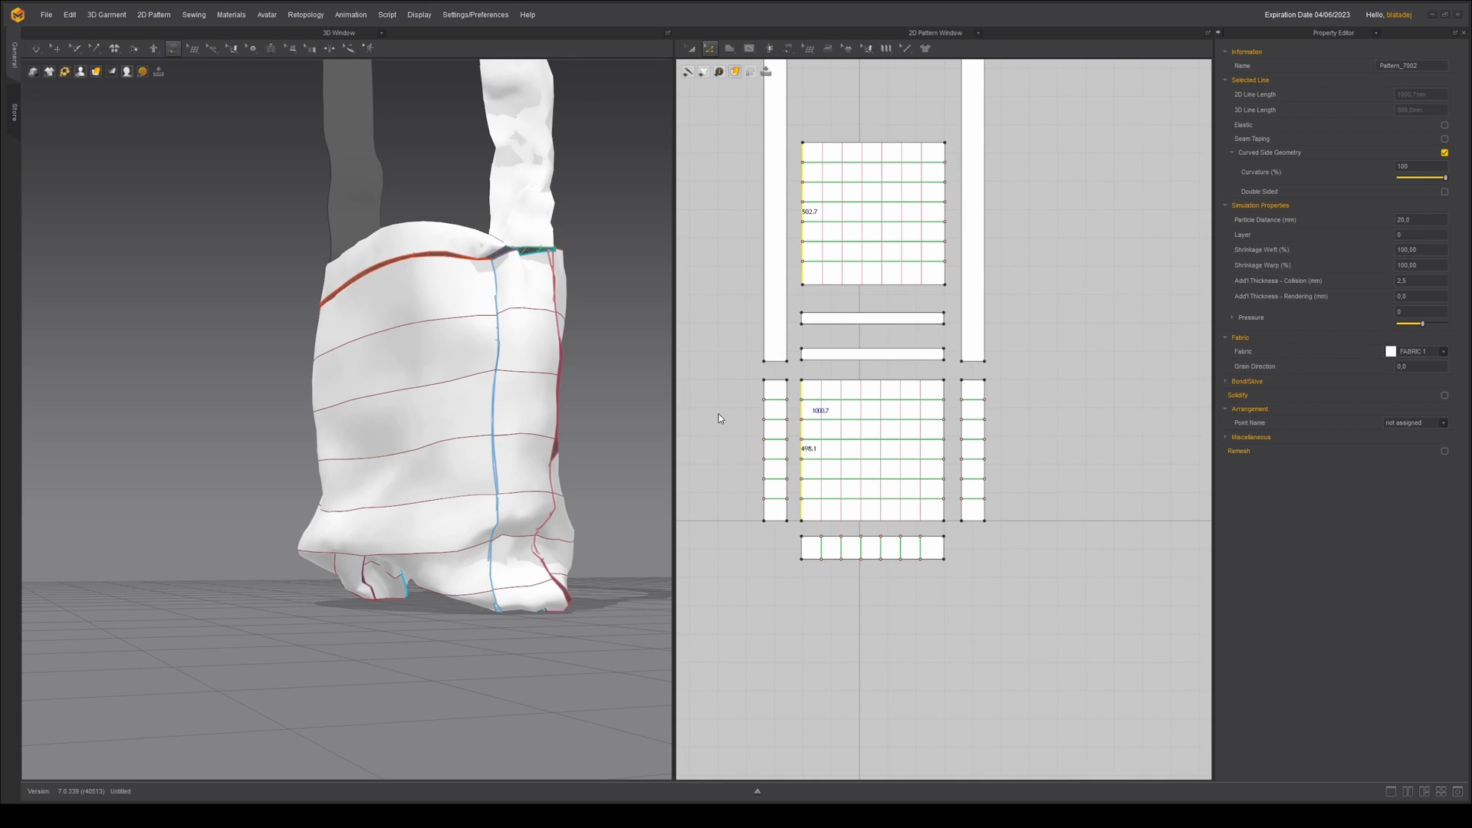
pyautogui.moveTo(717, 444)
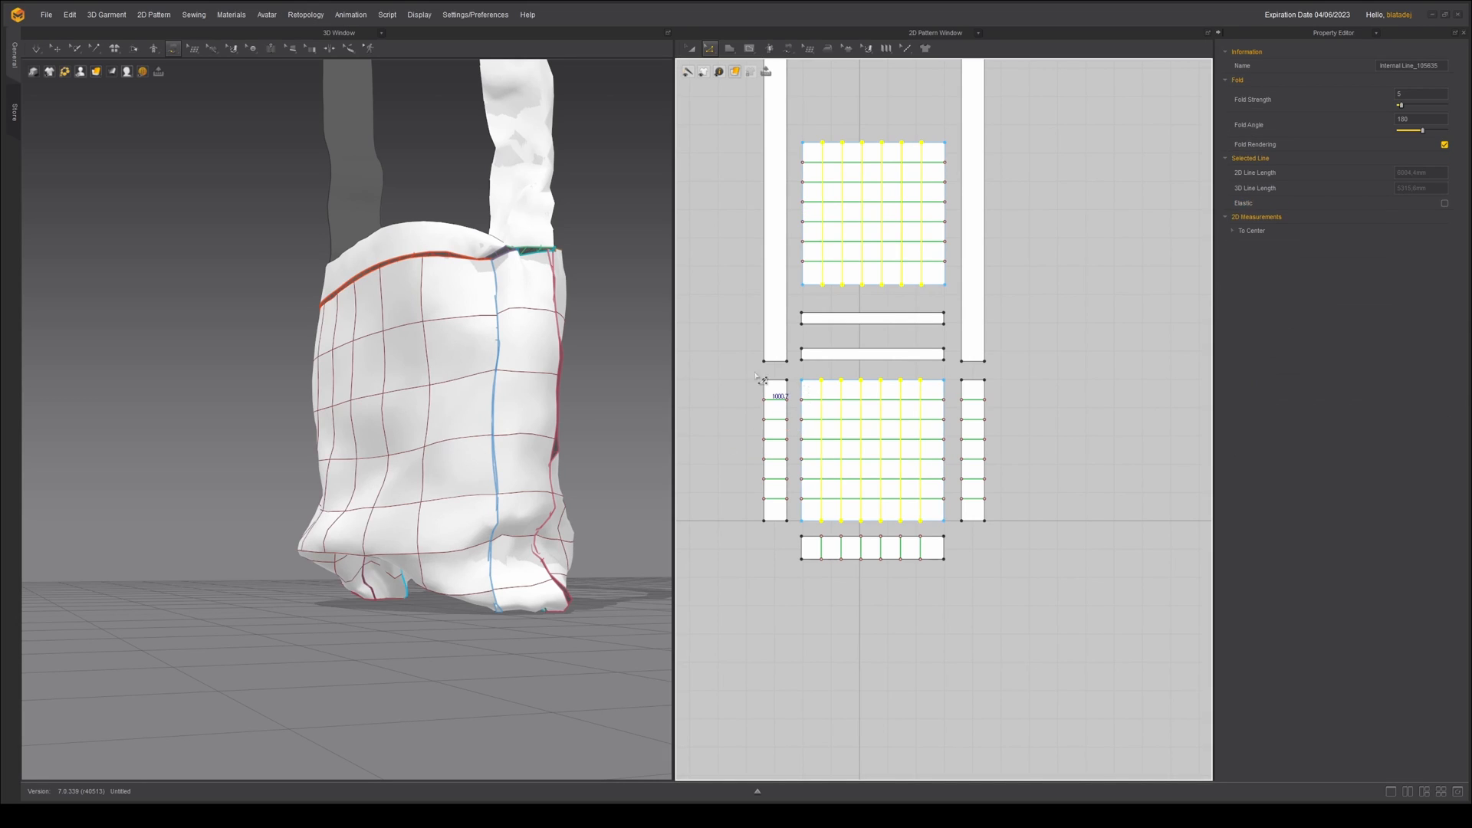
# Step: Enable Elastic on the new vertical grid lines of the front and back panels
pyautogui.click(1444, 202)
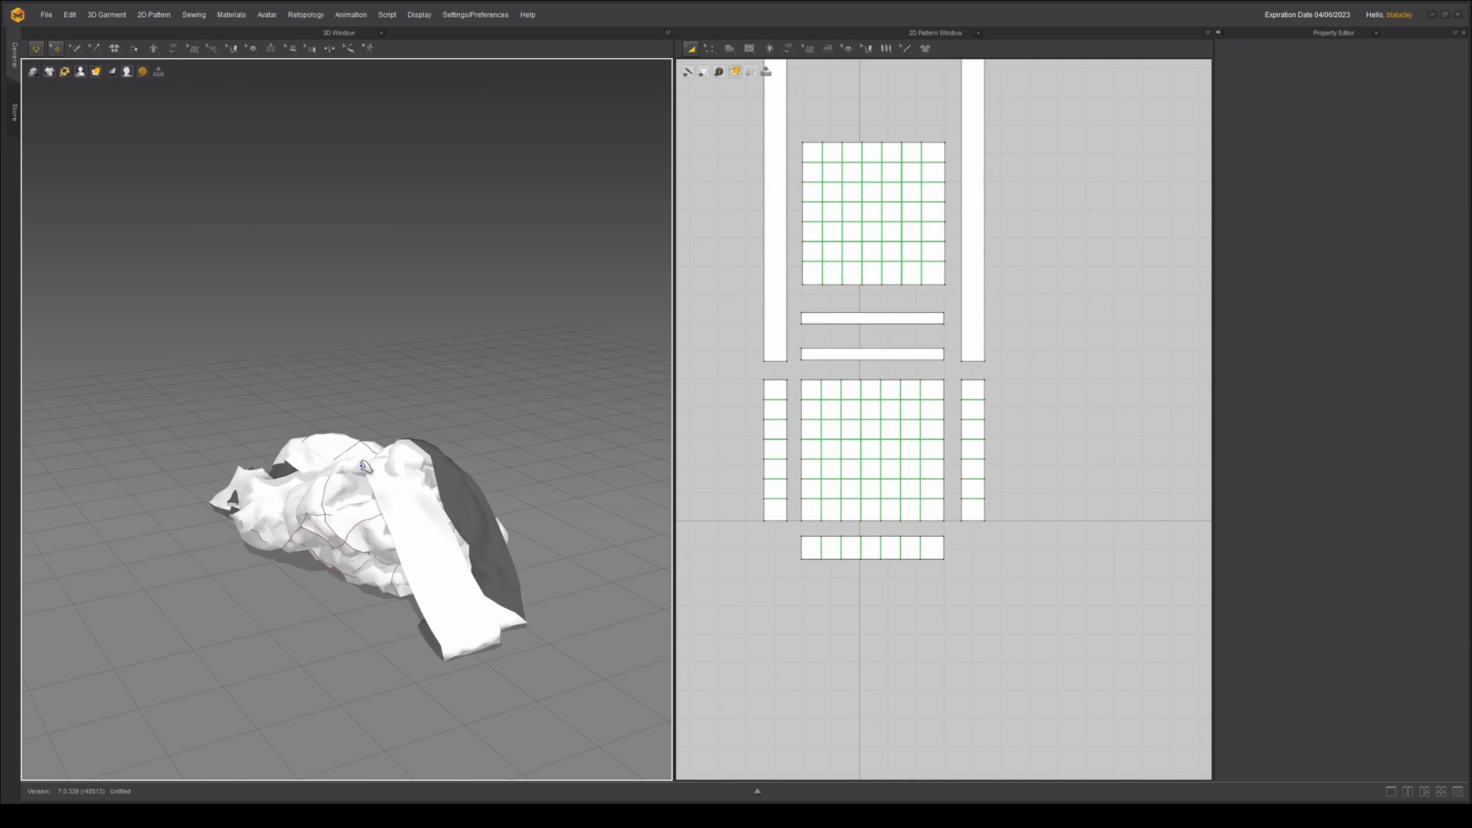
# Step: Run the simulation until the elastic grid gathers into quilted squares, then pause it
pyautogui.click(972, 215)
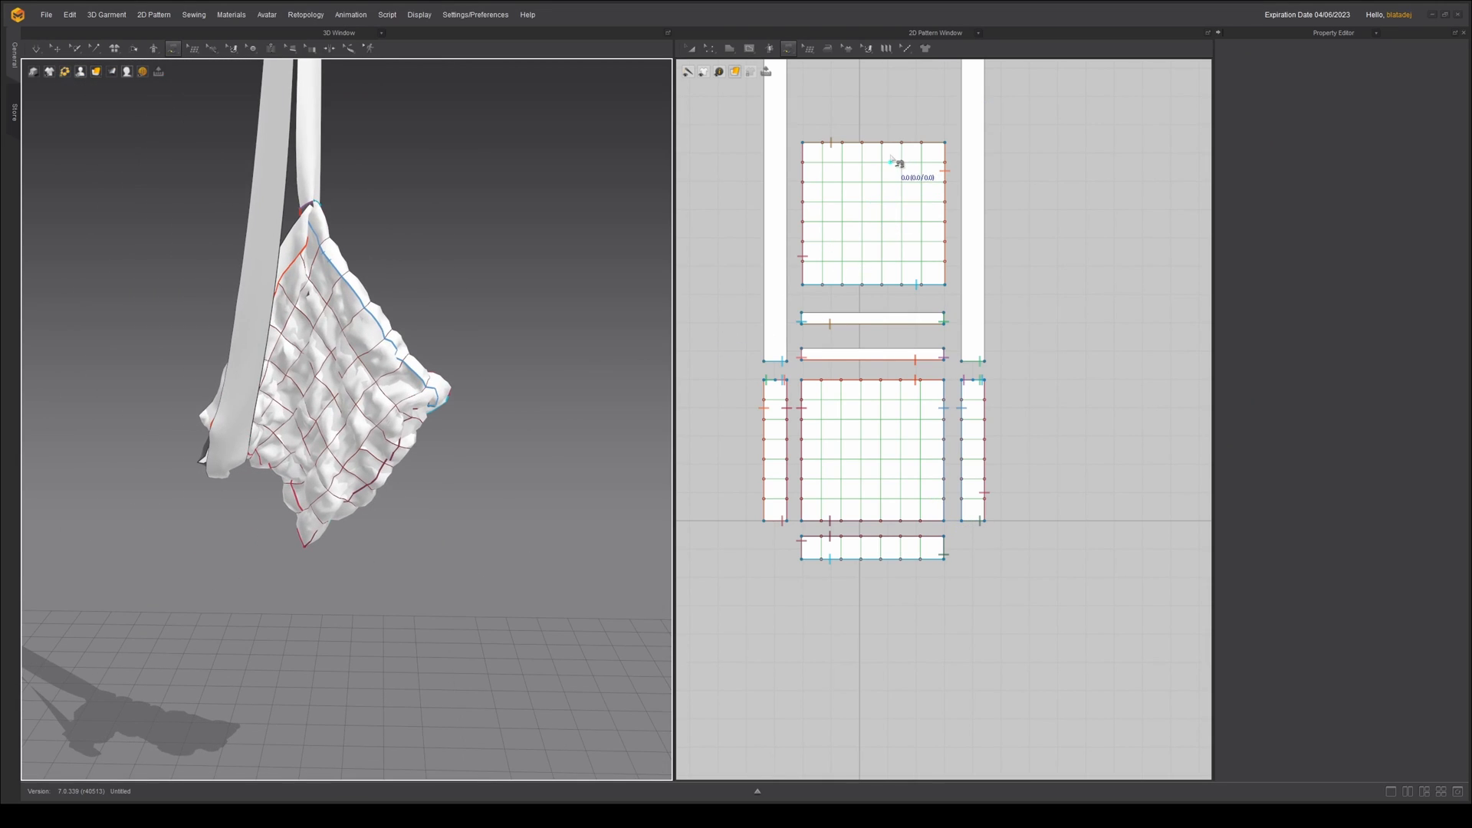
pyautogui.click(874, 214)
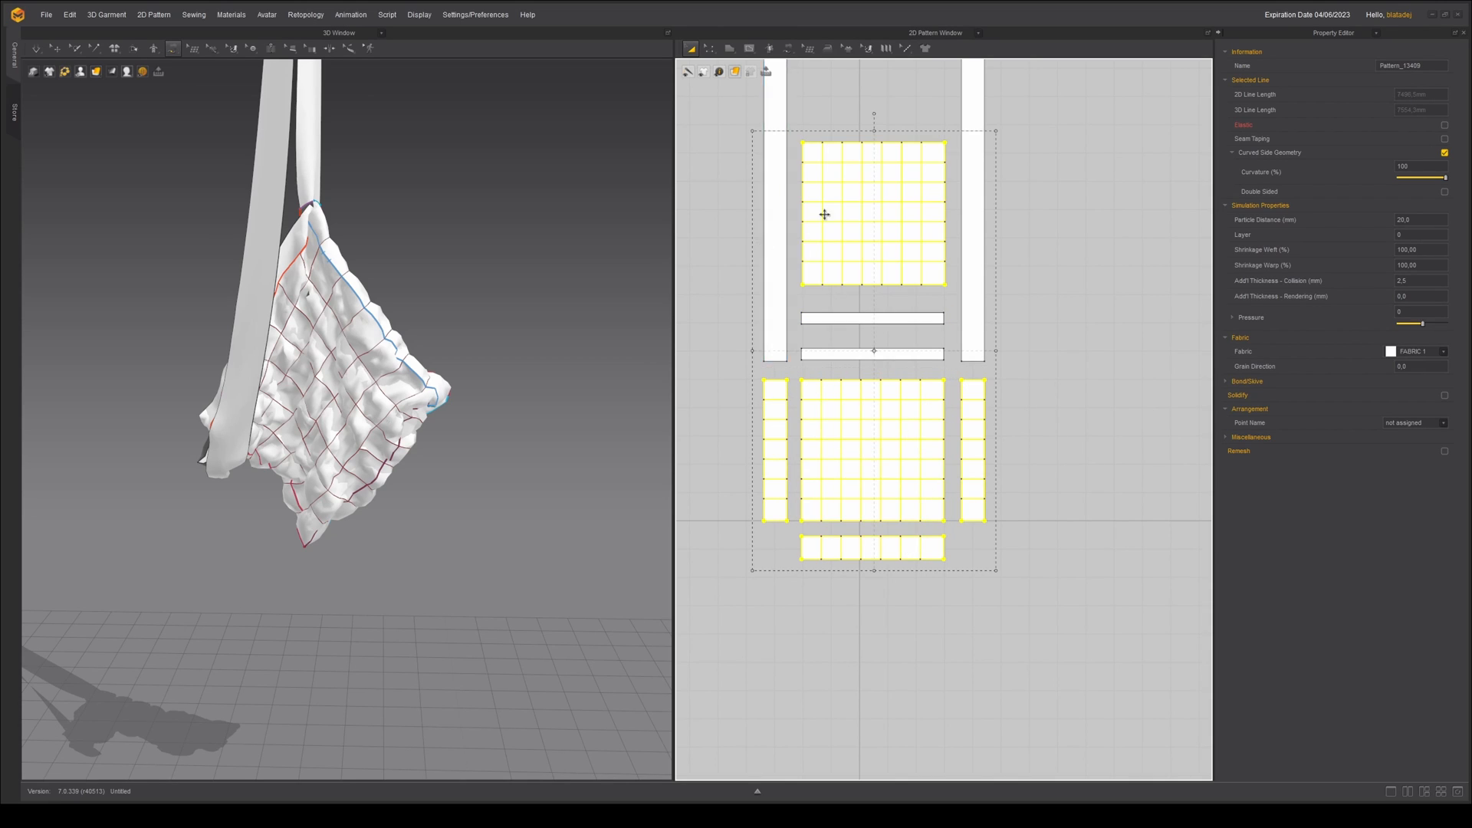
# Step: Set Pressure to 3 for all selected bag pieces
pyautogui.click(1415, 312)
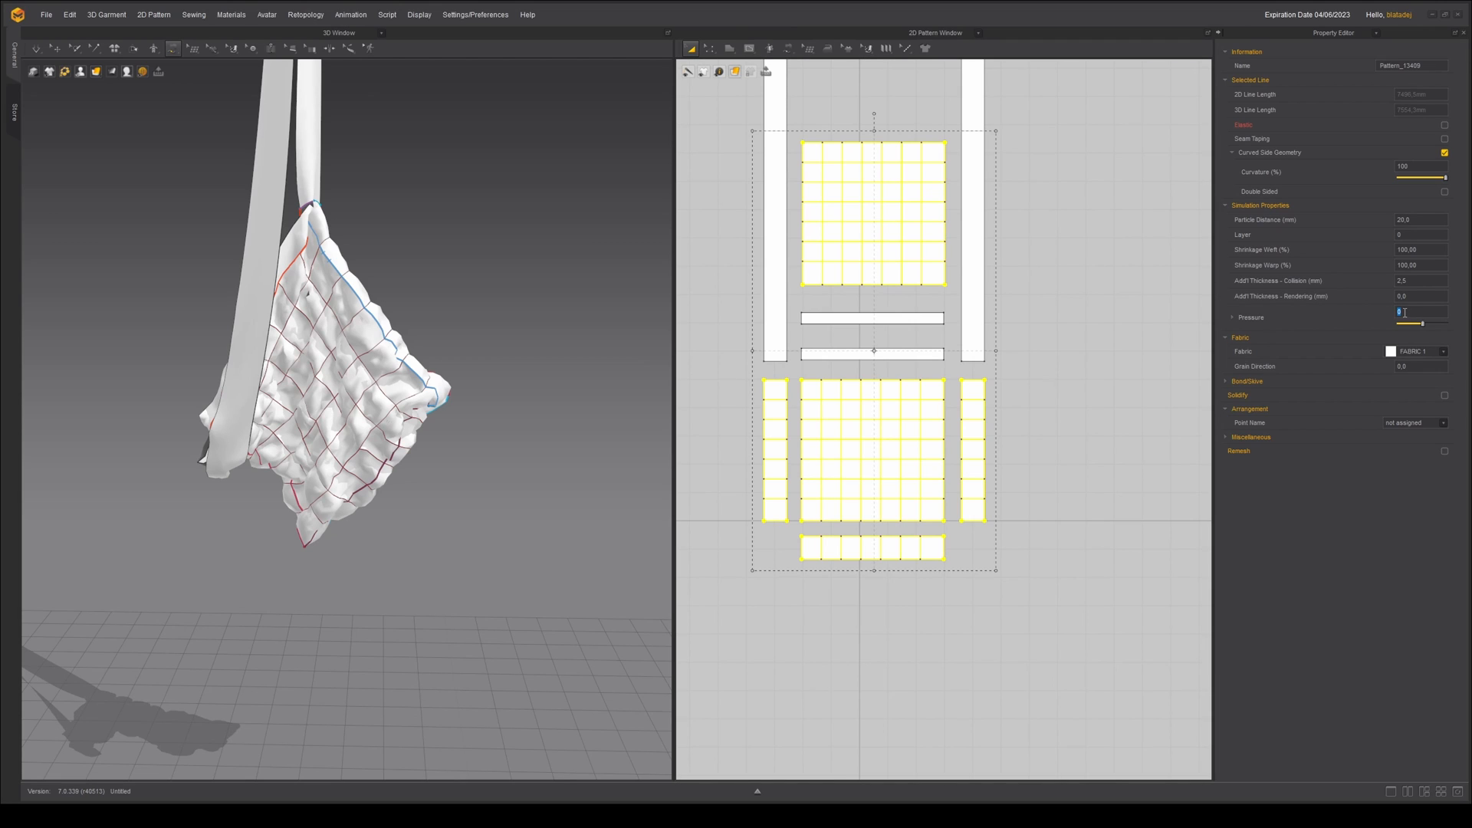
pyautogui.write('3,')
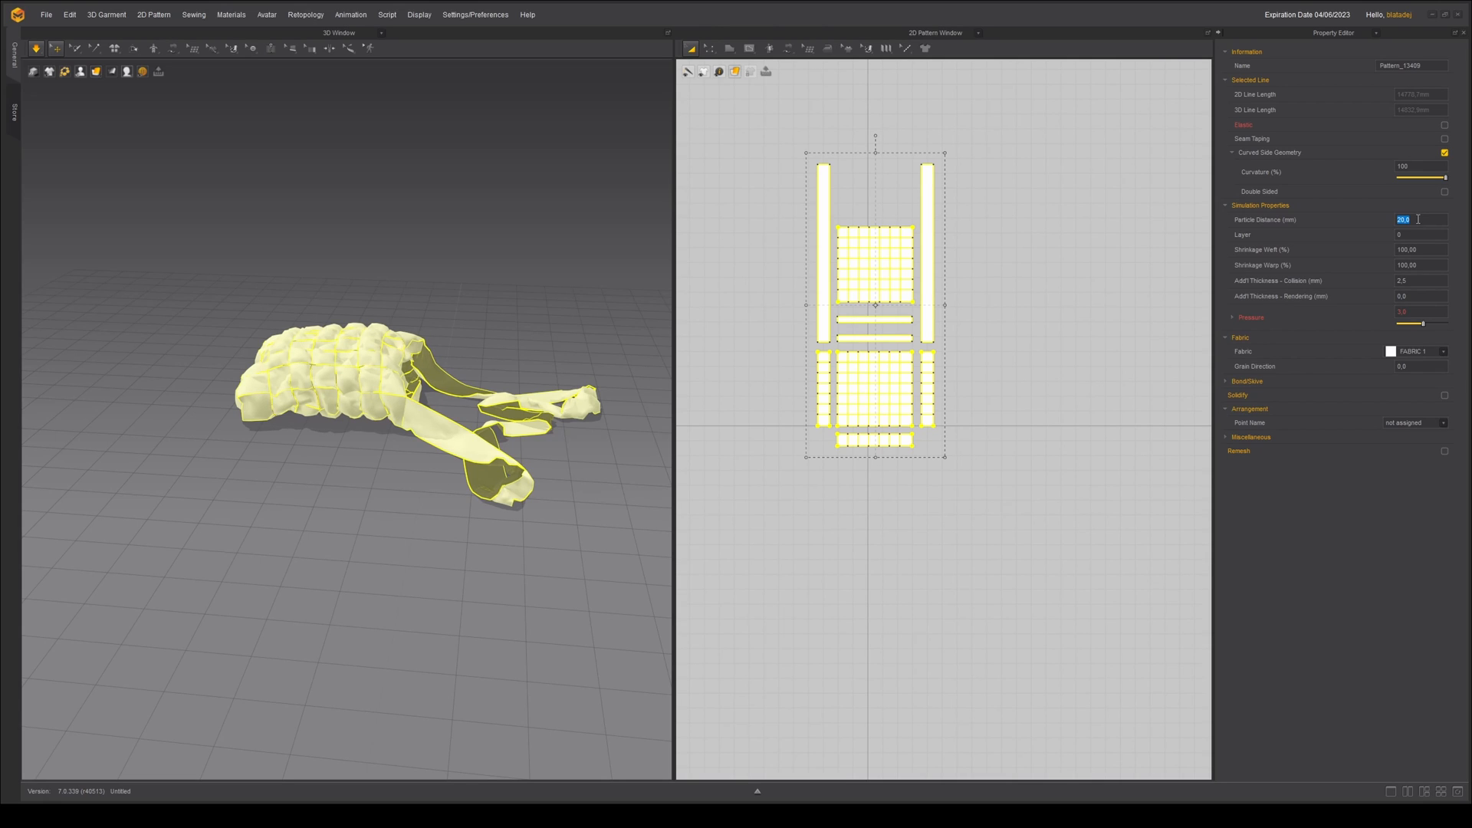
# Step: Set Particle Distance to 10 for all bag pieces and re-simulate the finer quilting
pyautogui.write('10,0')
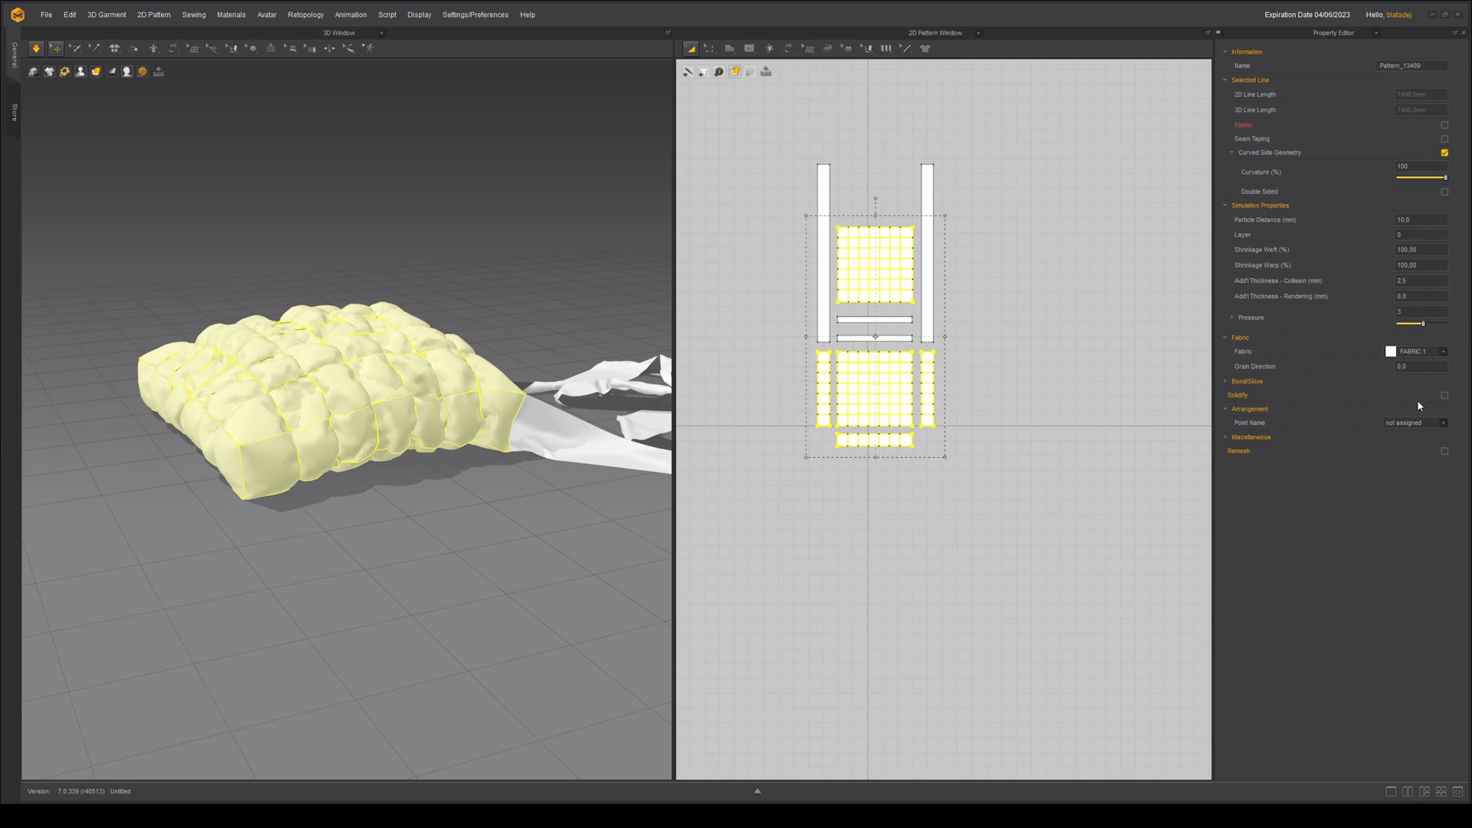
pyautogui.moveTo(1415, 324); pyautogui.dragTo(1424, 324)
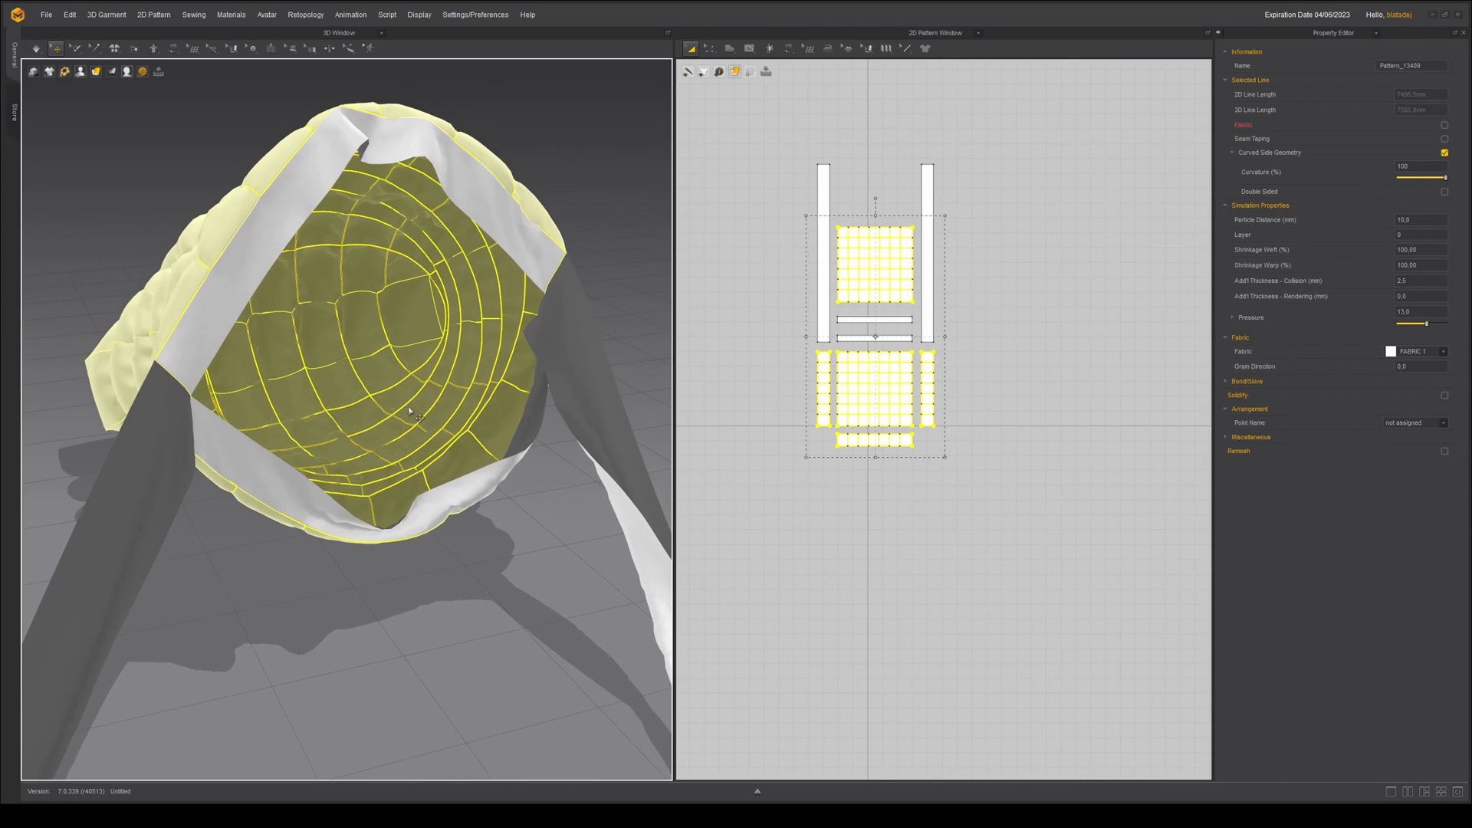
# Step: Orbit the 3D view to inspect the inflated bag from inside its opening
pyautogui.moveTo(417, 413); pyautogui.dragTo(486, 388)
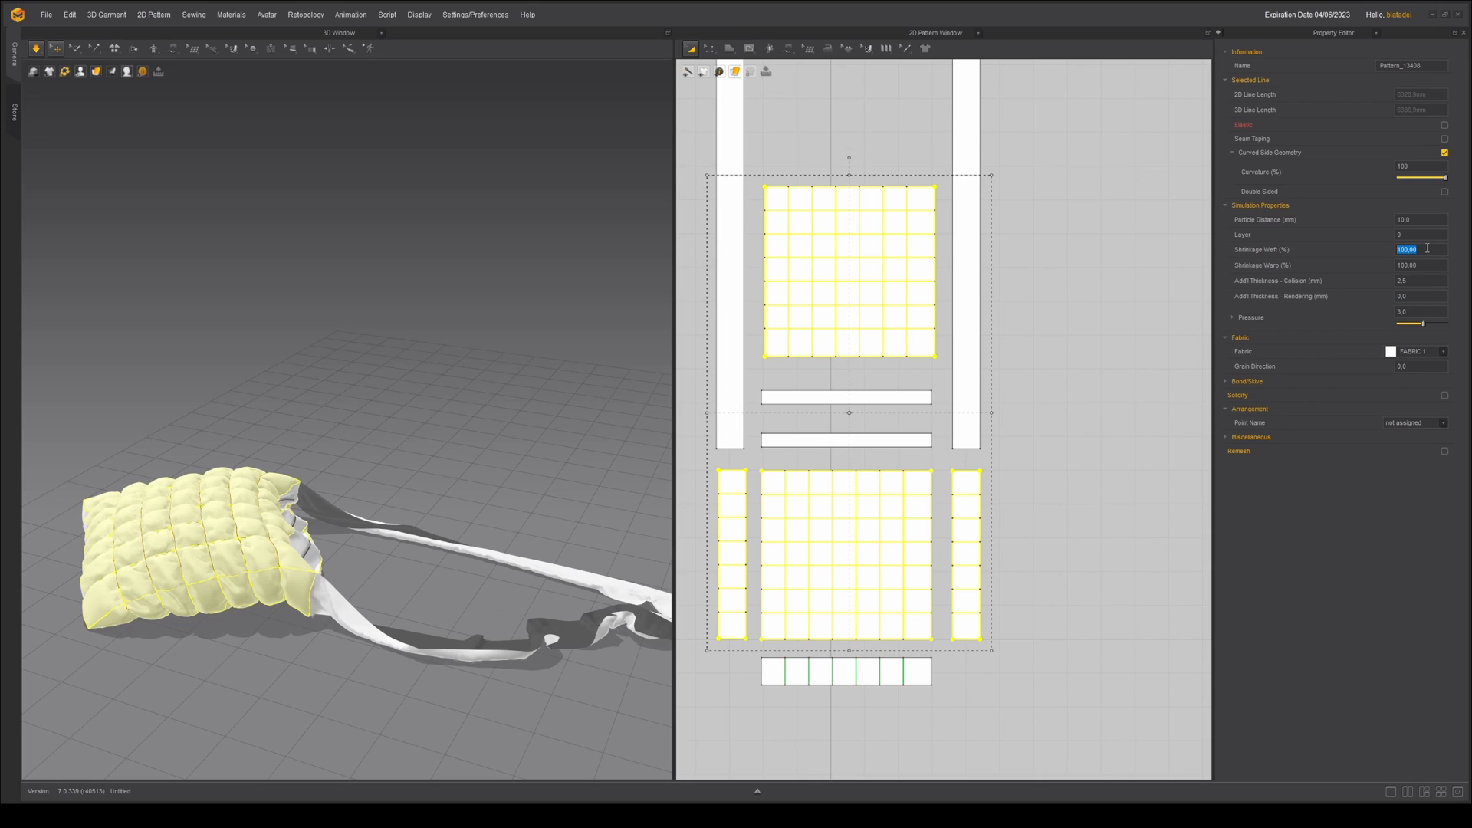
# Step: Set the selected panels' Shrinkage Weft to 150 in the Property Editor
pyautogui.write('150.00')
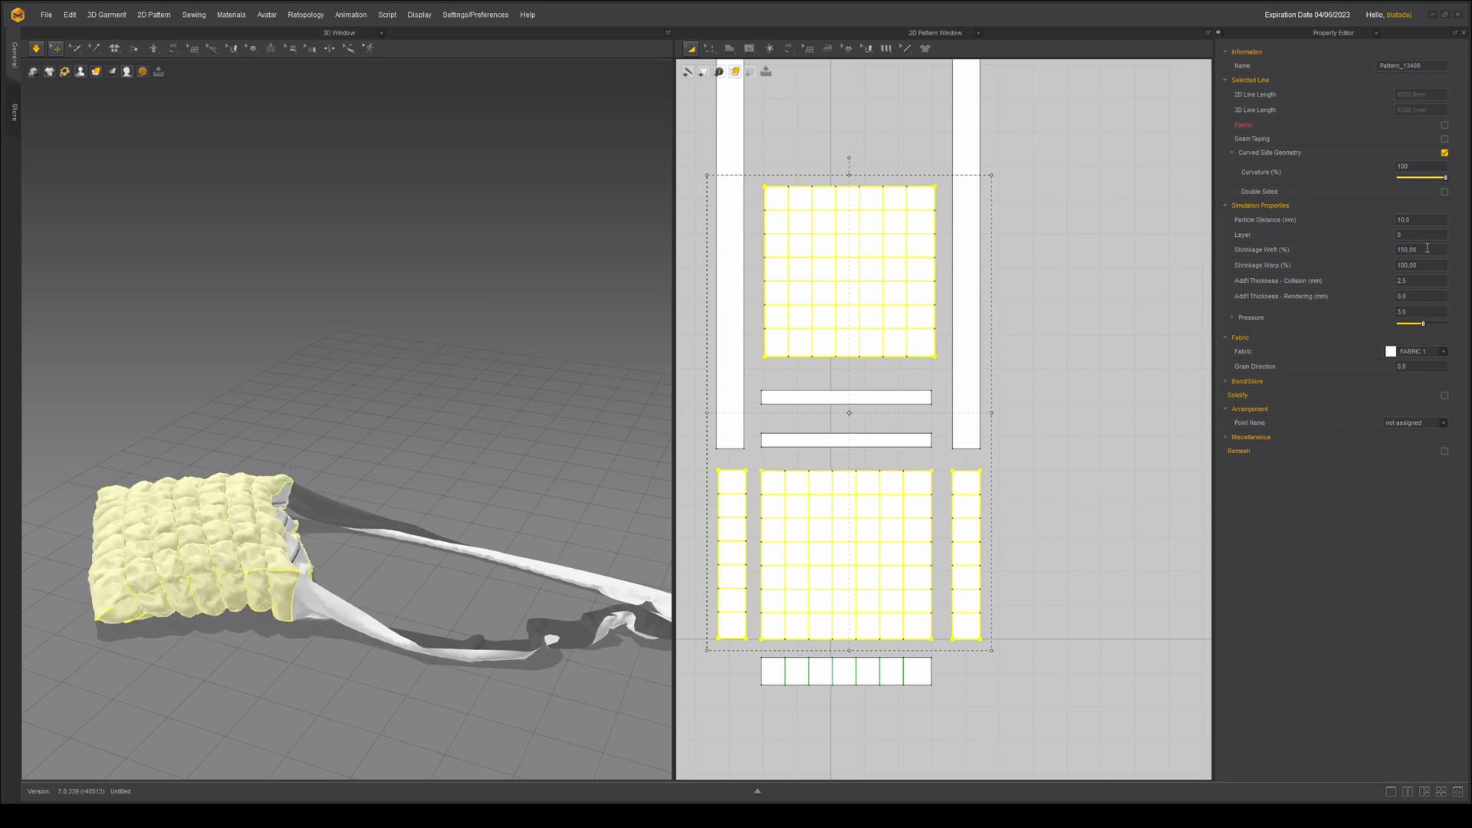